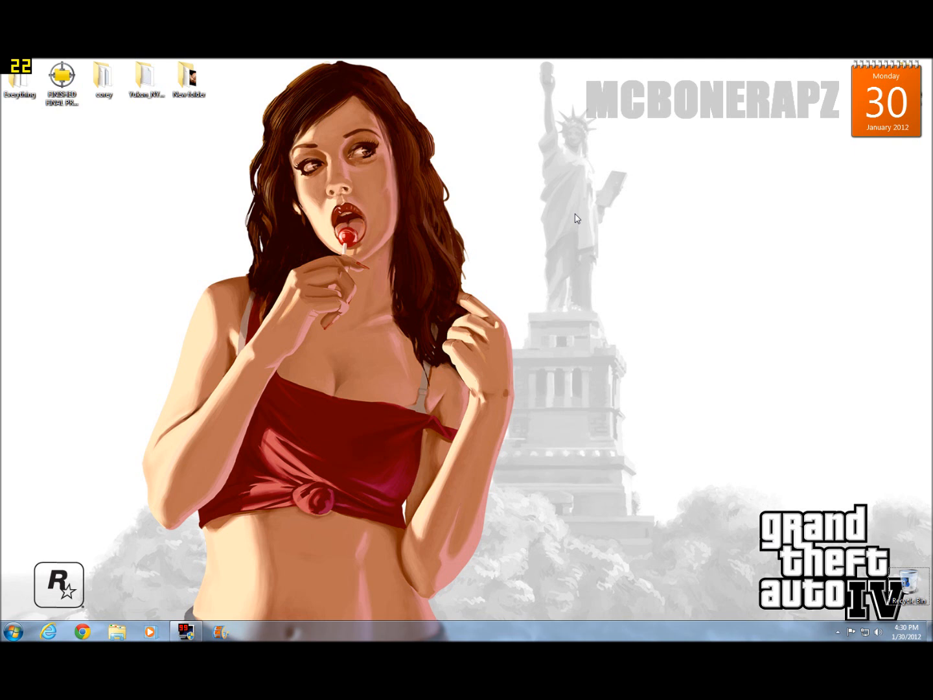
{"action": "mouse_move", "coordinate": [317, 334]}
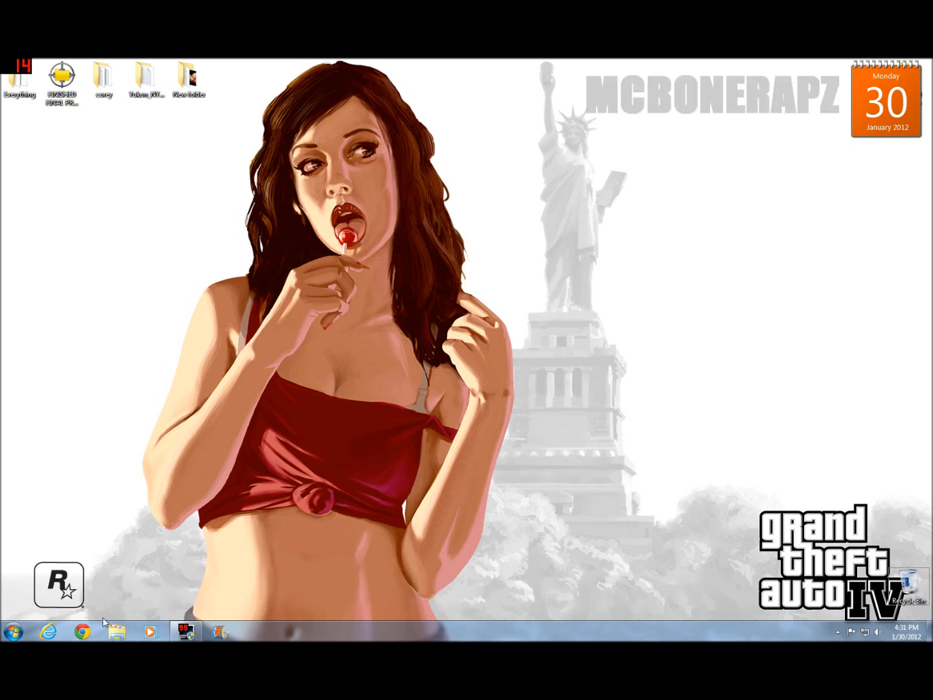
- Browse C:\Program Files (x86)\Steam\steamapps\common\Grand Theft Auto IV, then return to the Computer drive list
{"action": "left_click", "coordinate": [12, 630]}
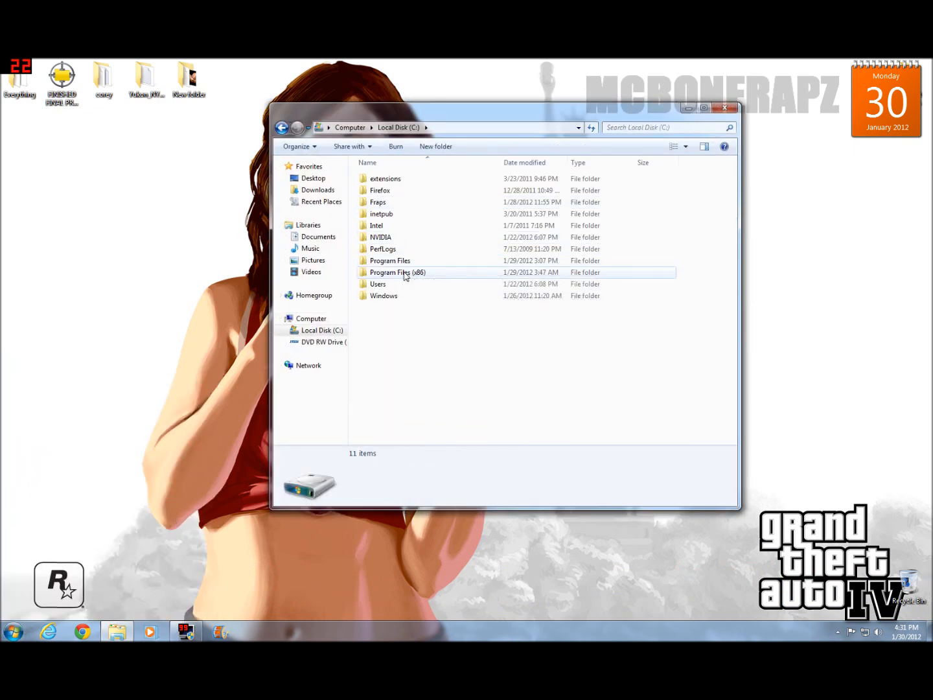
{"action": "double_click", "coordinate": [396, 272]}
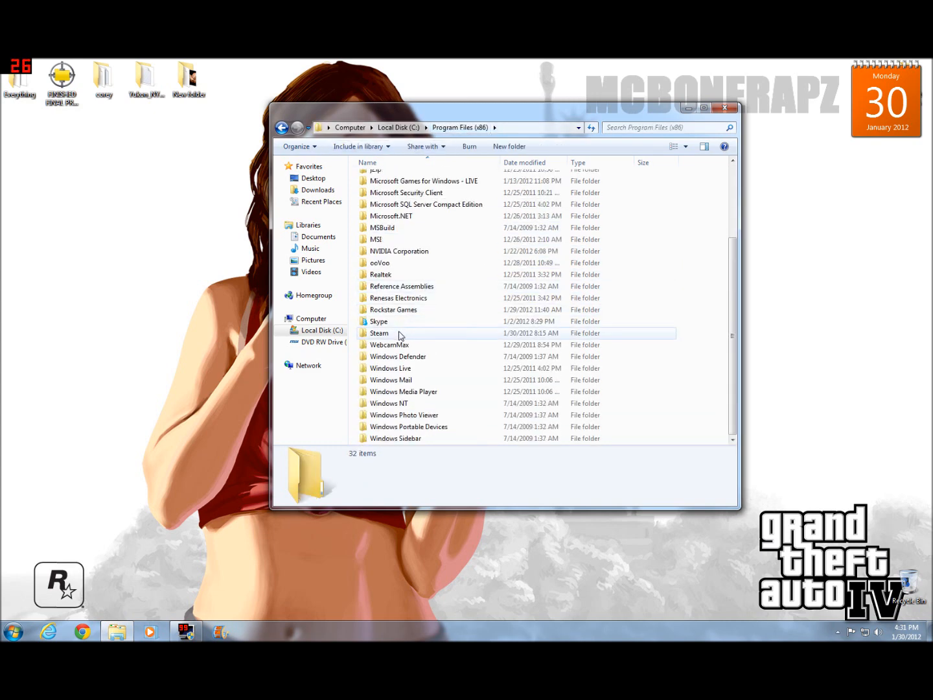
{"action": "double_click", "coordinate": [378, 331]}
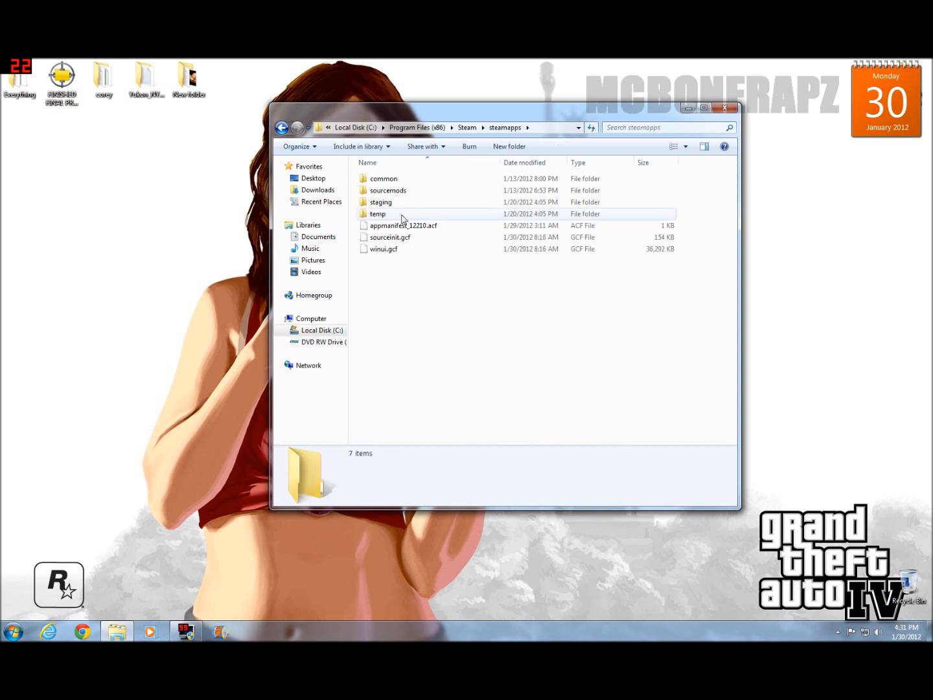
{"action": "double_click", "coordinate": [383, 179]}
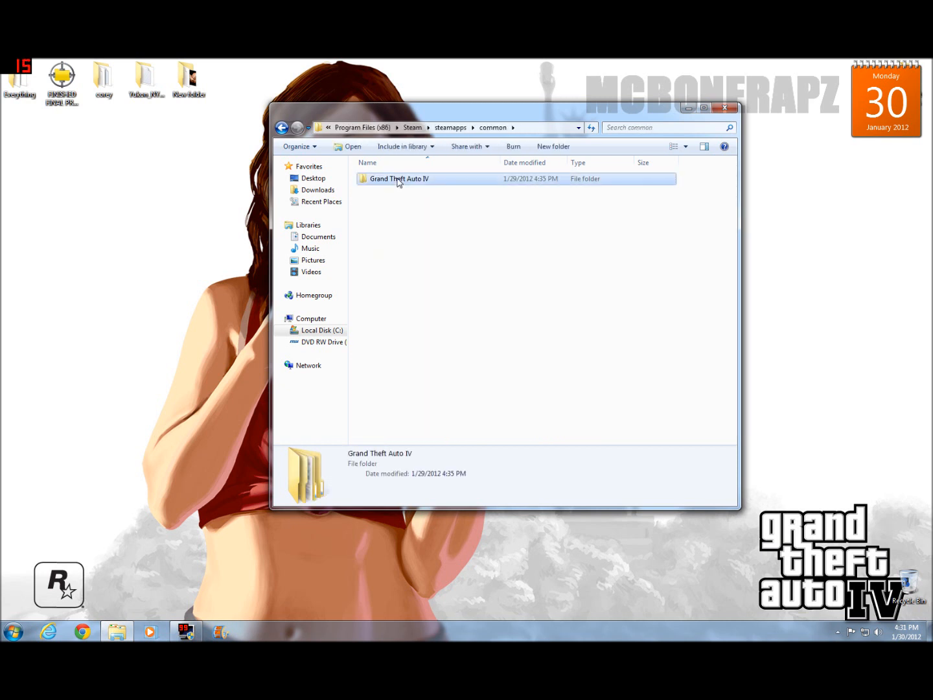
{"action": "double_click", "coordinate": [399, 179]}
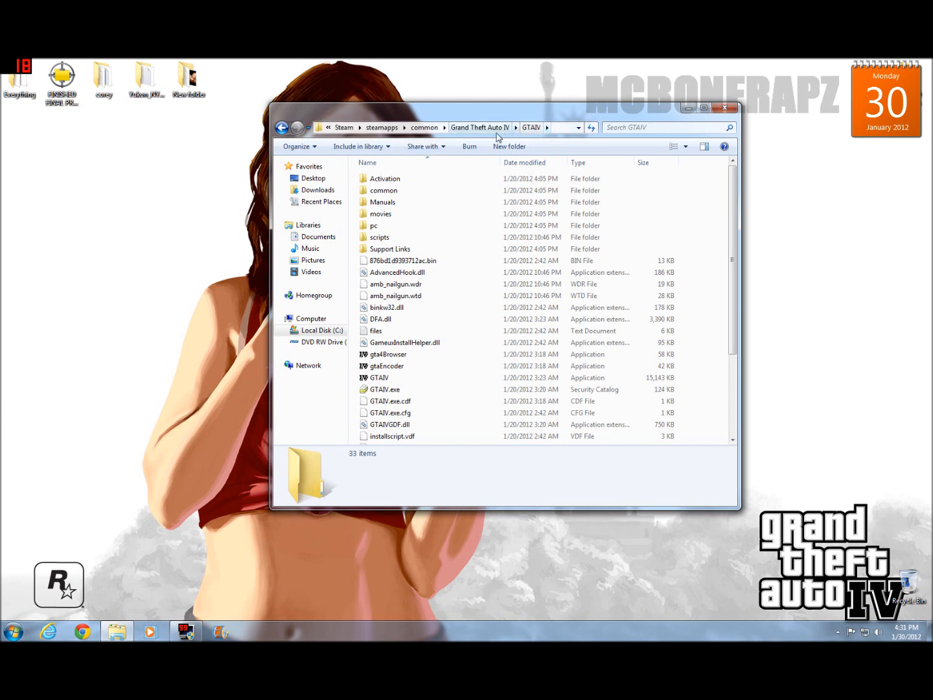
{"action": "mouse_move", "coordinate": [355, 181]}
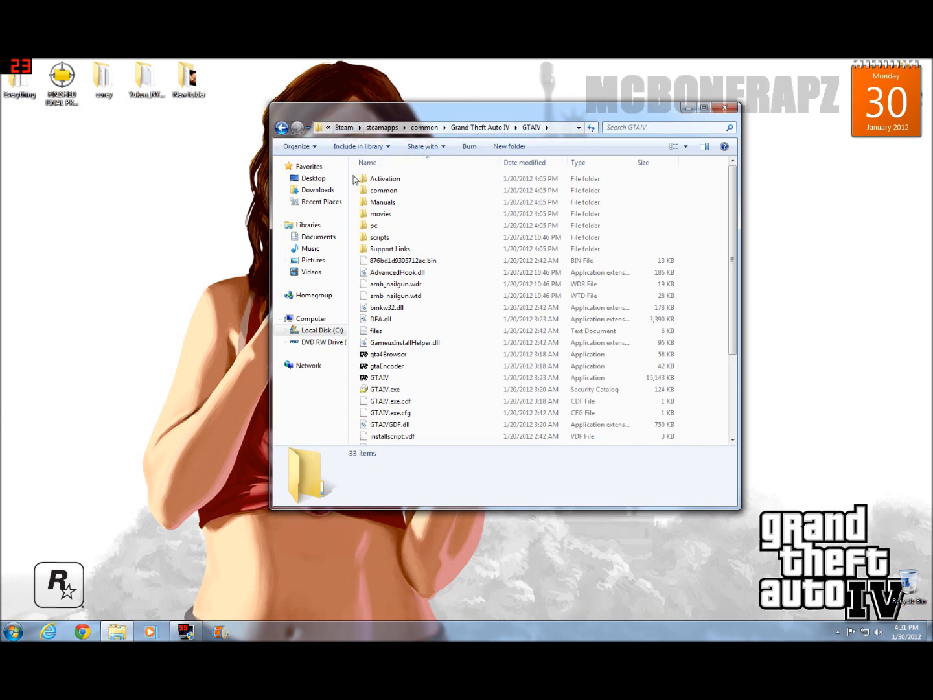
{"action": "key", "text": "ctrl+a"}
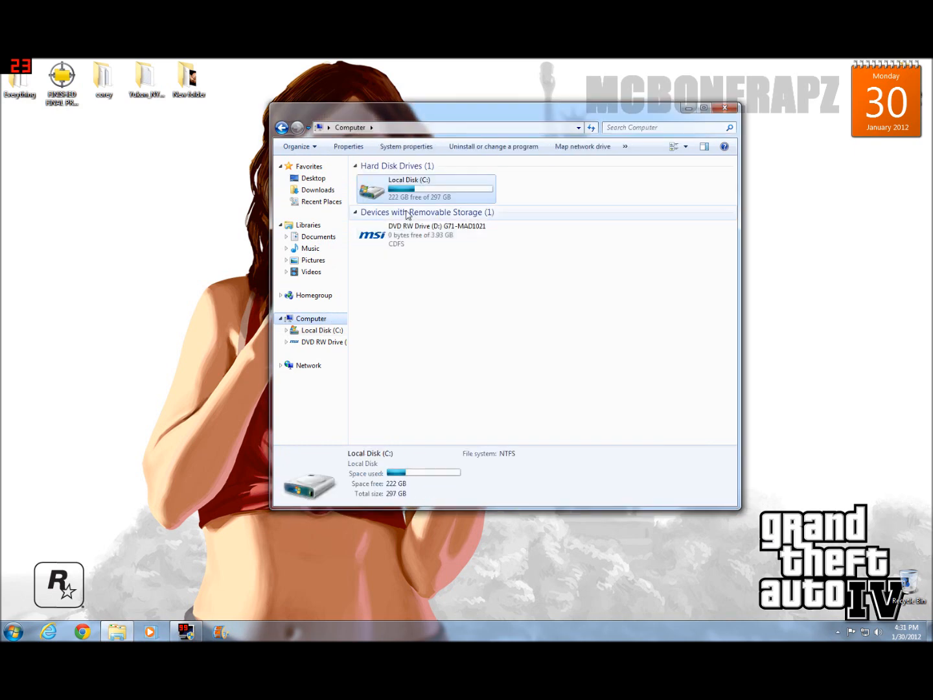
- Browse into C:\Program Files (x86)\Rockstar Games\Grand Theft Auto IV
{"action": "double_click", "coordinate": [425, 189]}
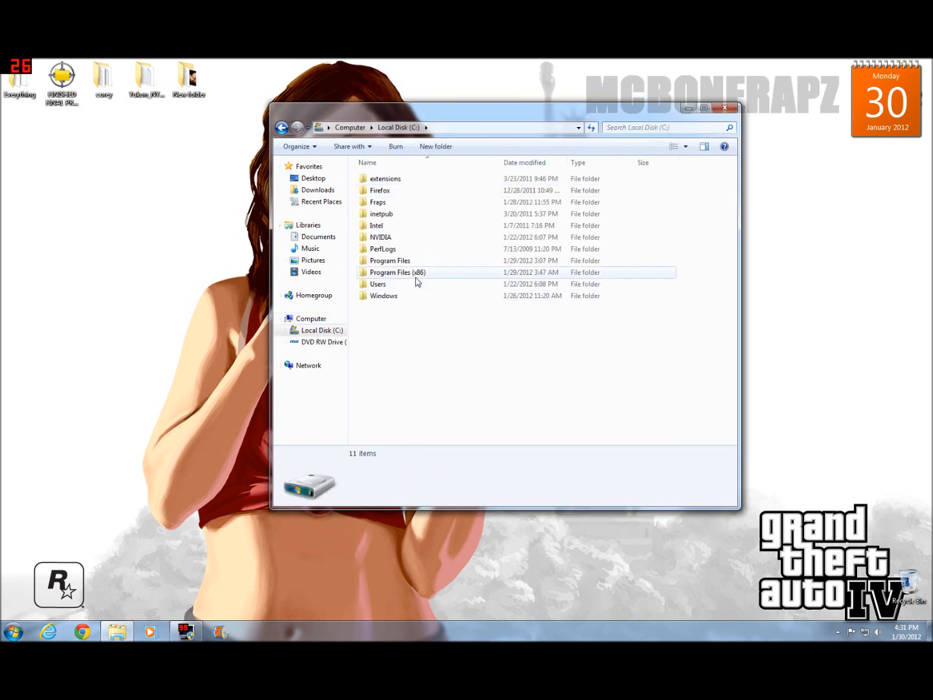
{"action": "double_click", "coordinate": [398, 272]}
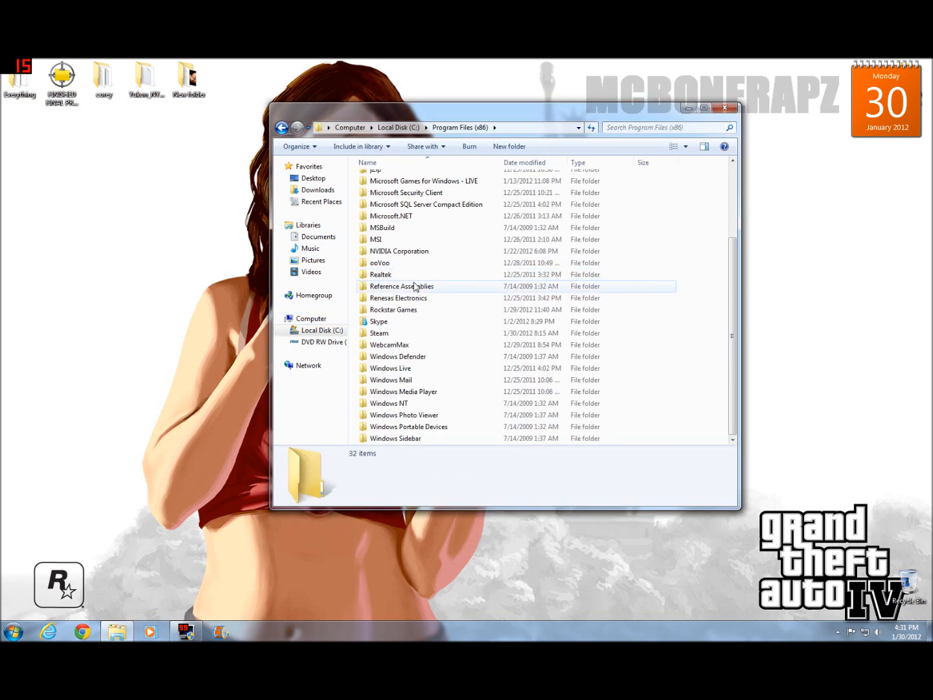
{"action": "left_click", "coordinate": [394, 309]}
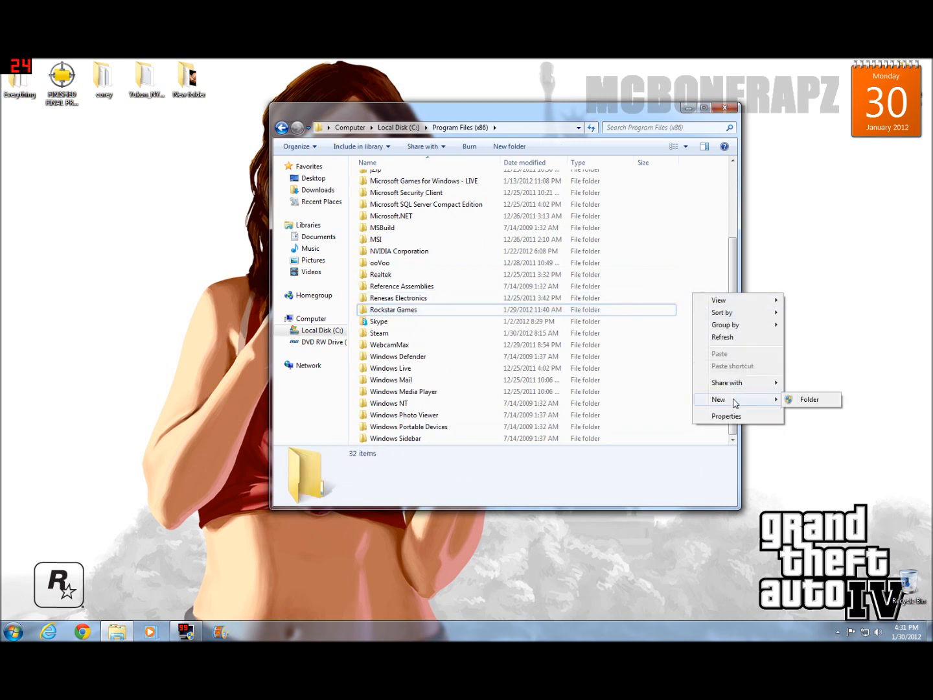
{"action": "mouse_move", "coordinate": [462, 316]}
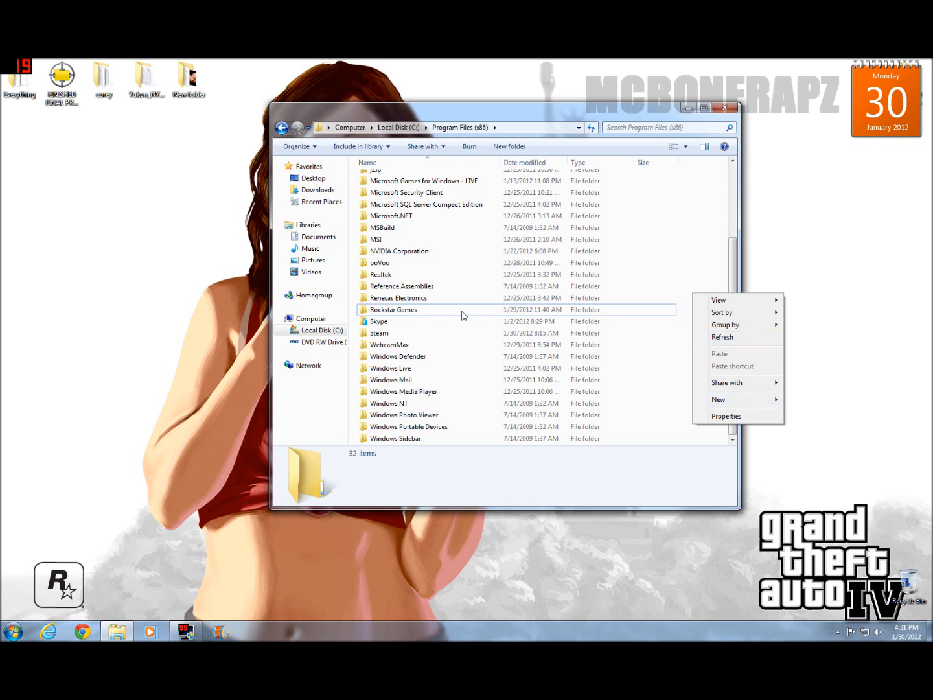
{"action": "left_click", "coordinate": [393, 309]}
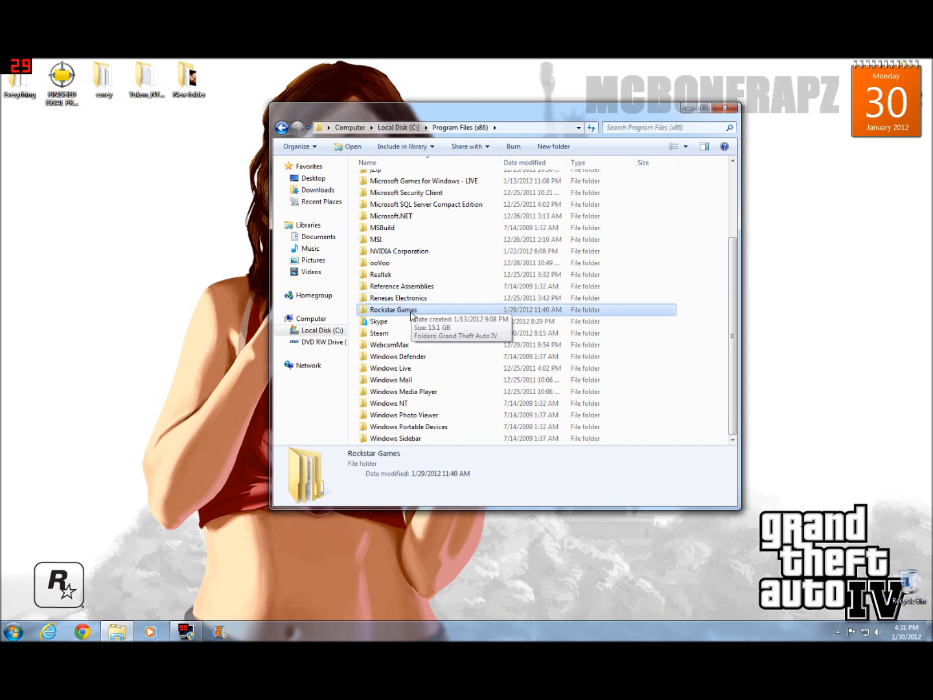
{"action": "double_click", "coordinate": [393, 309]}
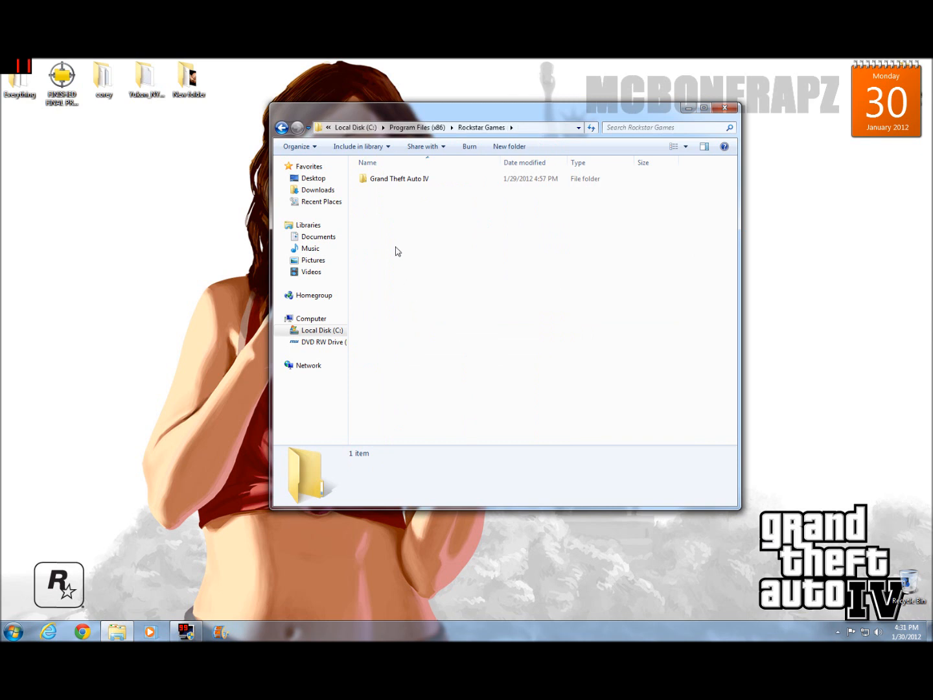
{"action": "left_click", "coordinate": [400, 179]}
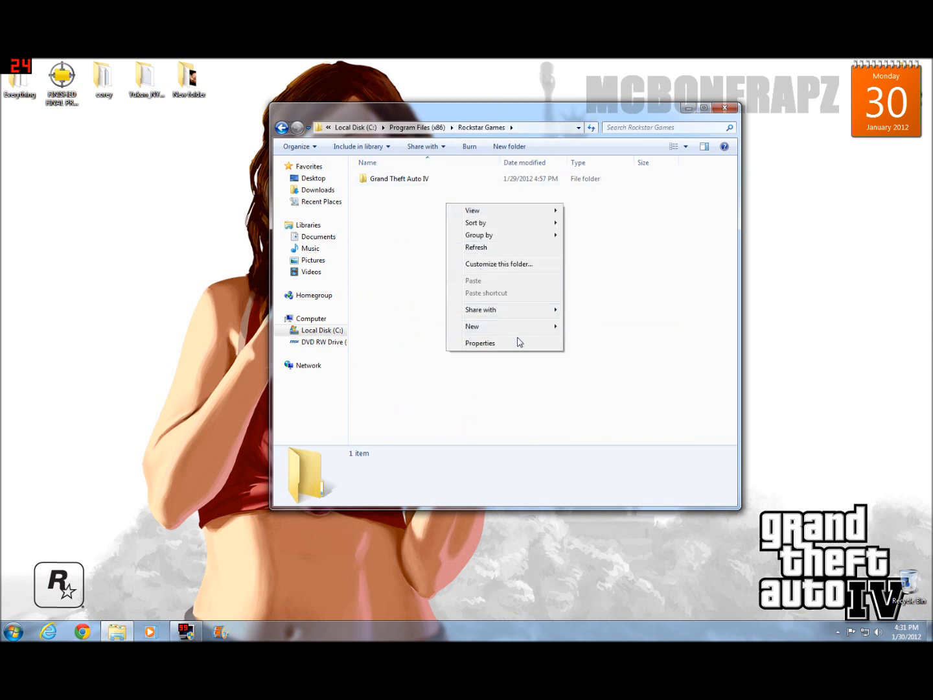
{"action": "mouse_move", "coordinate": [472, 327]}
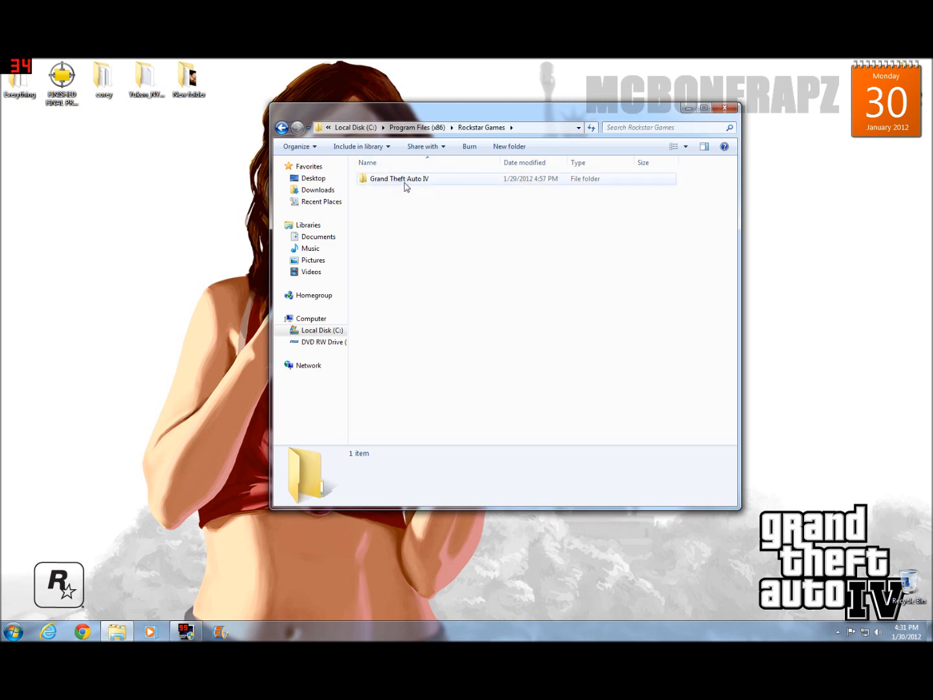
{"action": "double_click", "coordinate": [400, 179]}
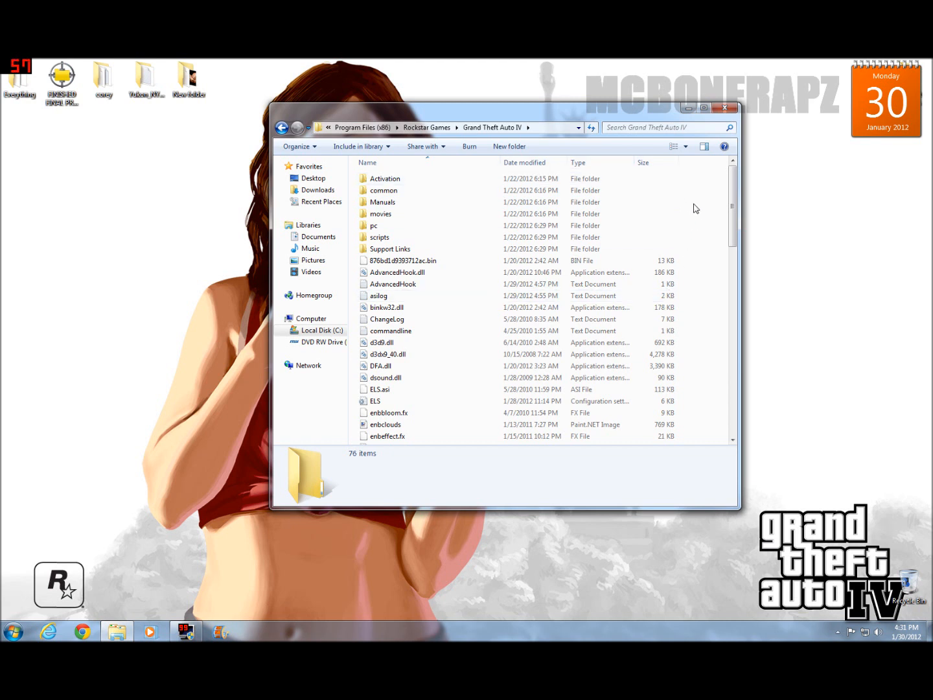
{"action": "right_click", "coordinate": [695, 208]}
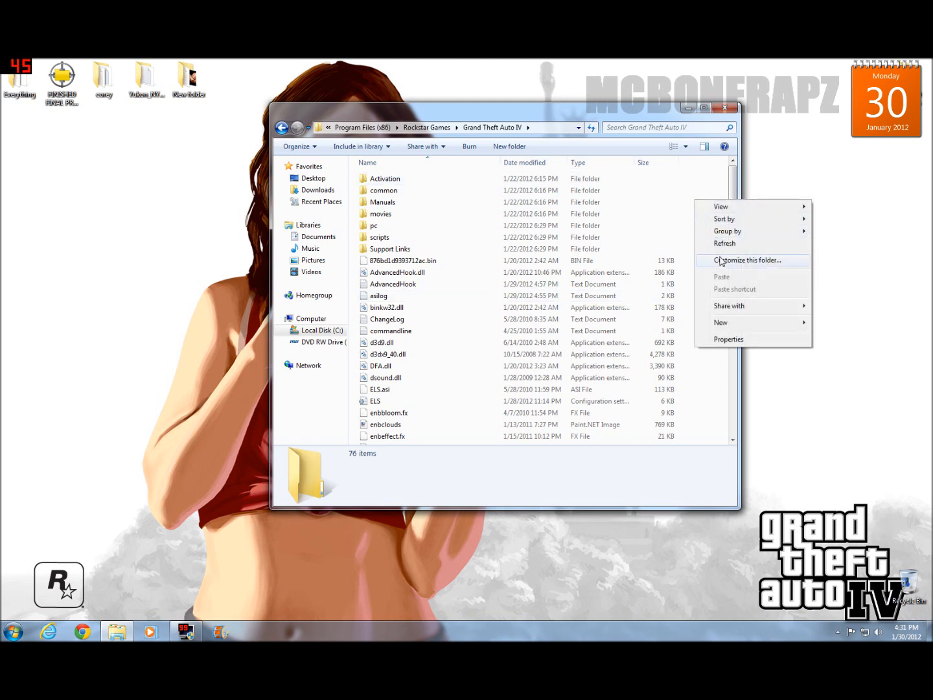
{"action": "left_click", "coordinate": [692, 254]}
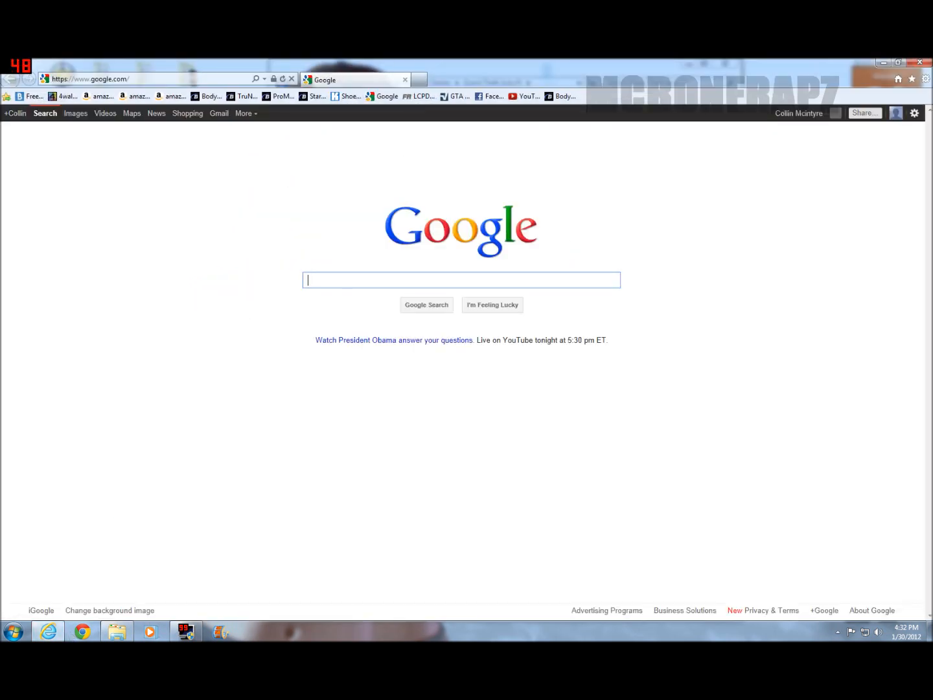
- Search Google for 'sparkiv 1.0.7.0' and open the FileFront Spark IV 0.66 download result
{"action": "type", "text": "sparkiv 1.0.7.0"}
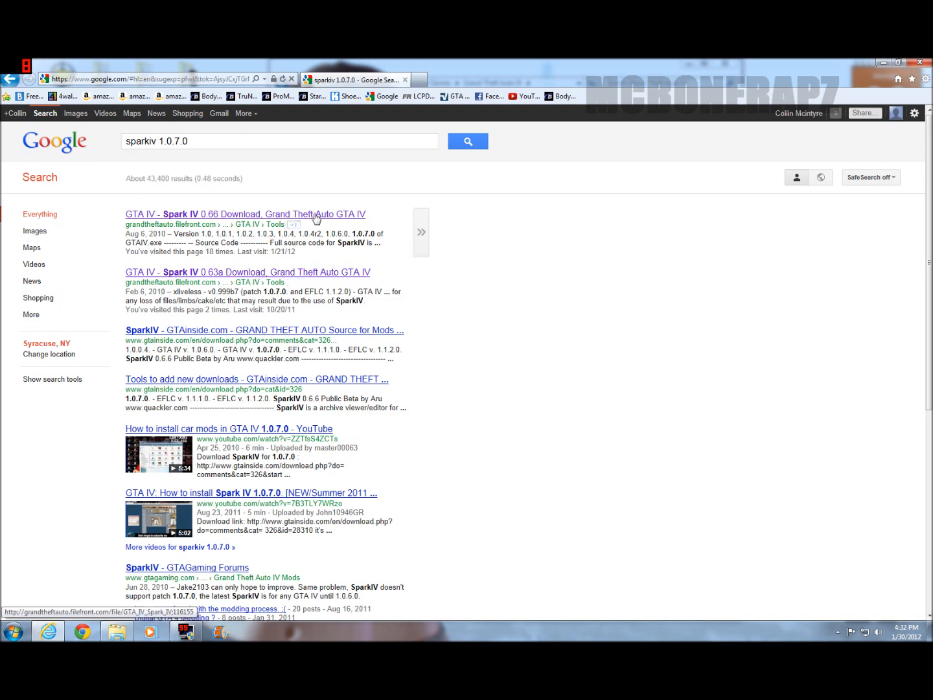
{"action": "left_click", "coordinate": [243, 213]}
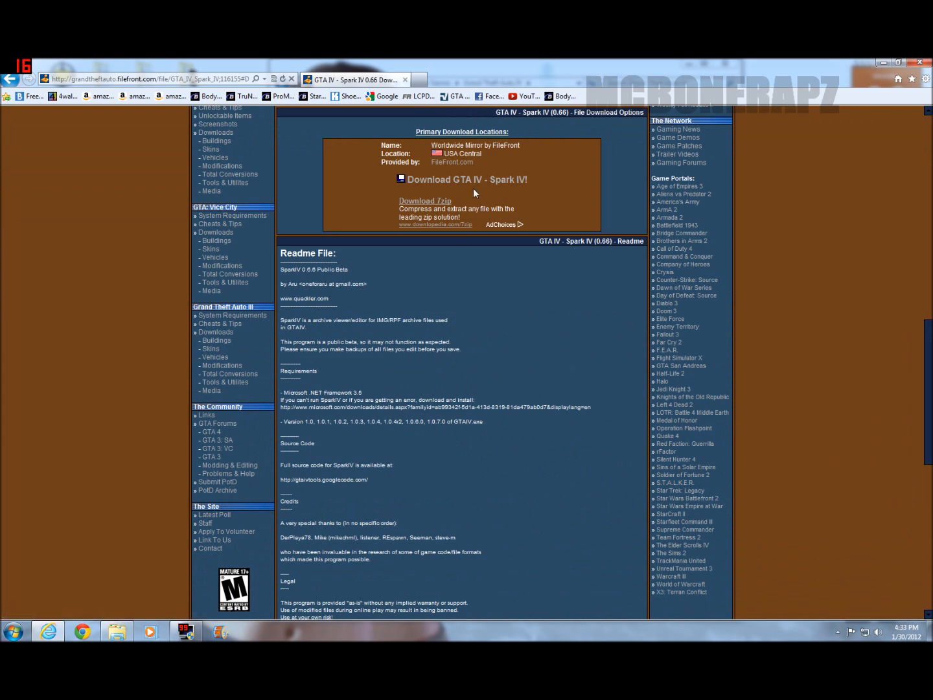
- Follow the FileFront link to GameFront and download the Spark IV 0.6.6 zip
{"action": "left_click", "coordinate": [466, 179]}
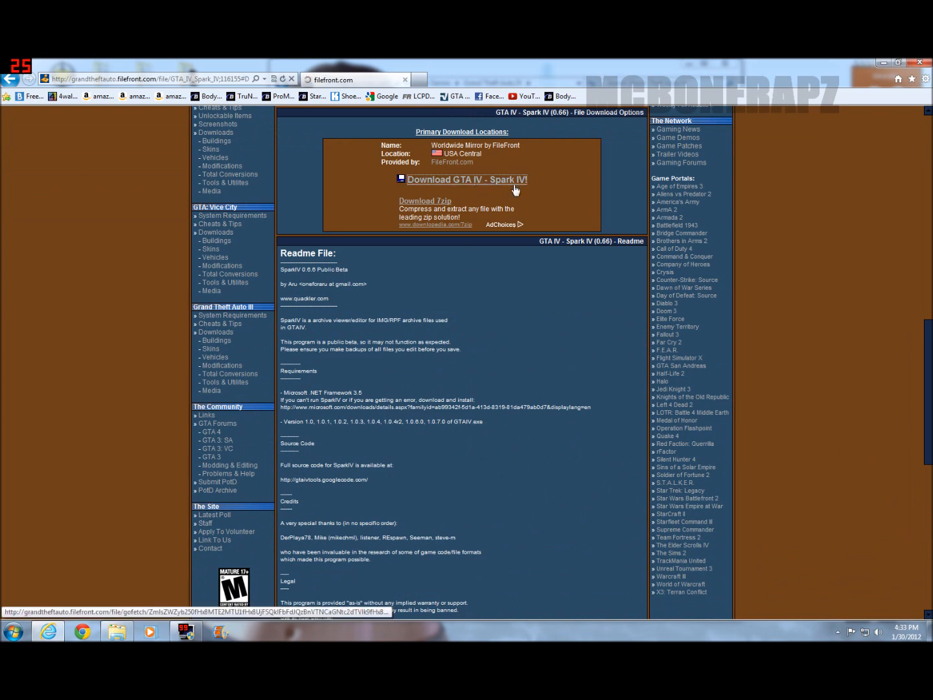
{"action": "left_click", "coordinate": [466, 179]}
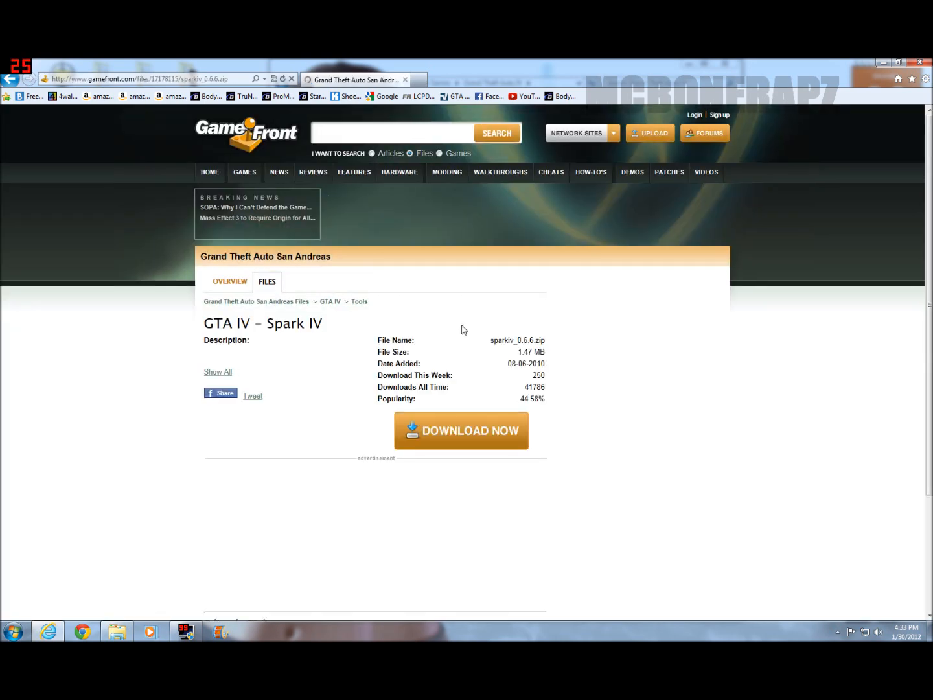
{"action": "left_click", "coordinate": [461, 430]}
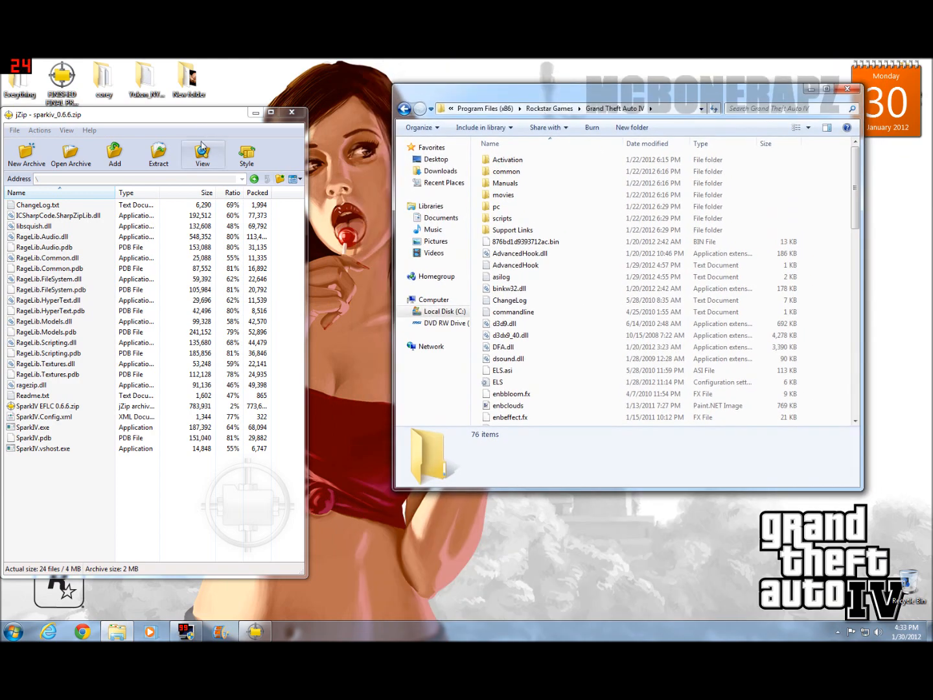
- Drag all files from sparkiv_0.6.6.zip into the Grand Theft Auto IV folder and close the archive
{"action": "left_click_drag", "start_coordinate": [149, 114], "coordinate": [203, 99]}
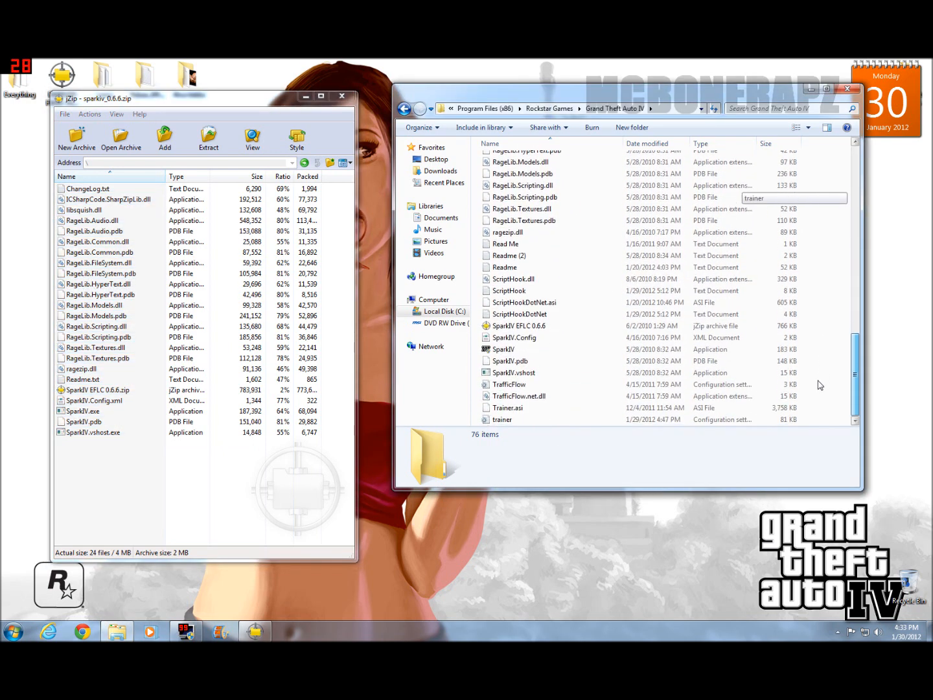
{"action": "left_click", "coordinate": [503, 348]}
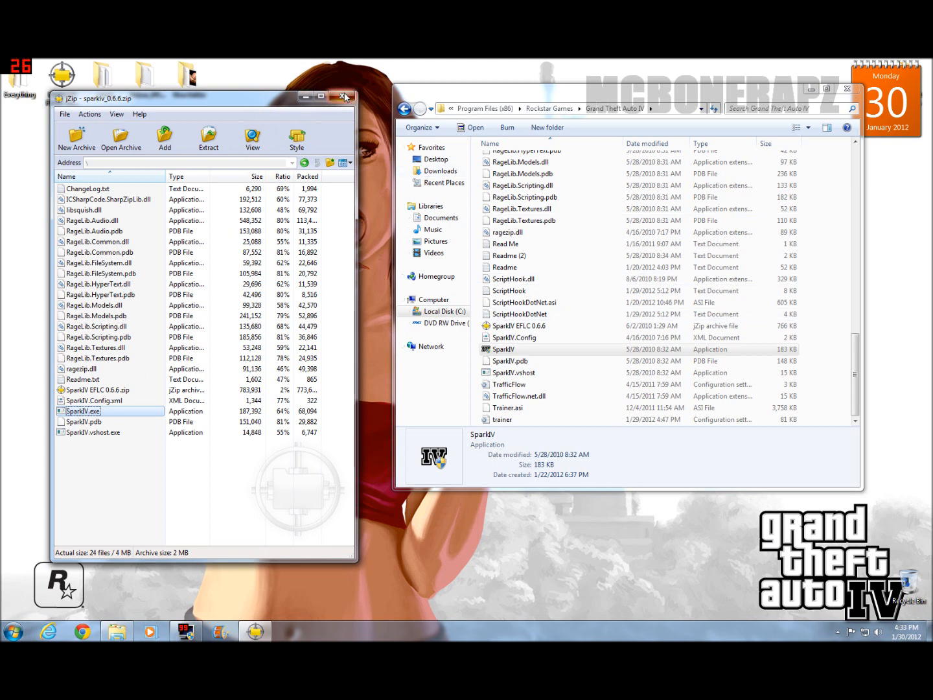
{"action": "left_click", "coordinate": [344, 96]}
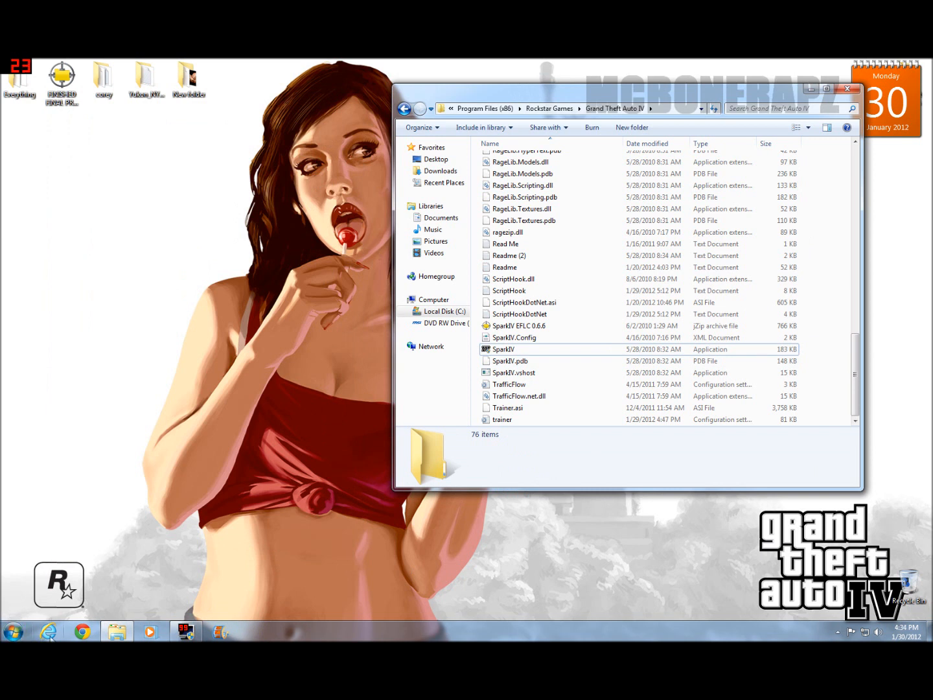
{"action": "mouse_move", "coordinate": [49, 630]}
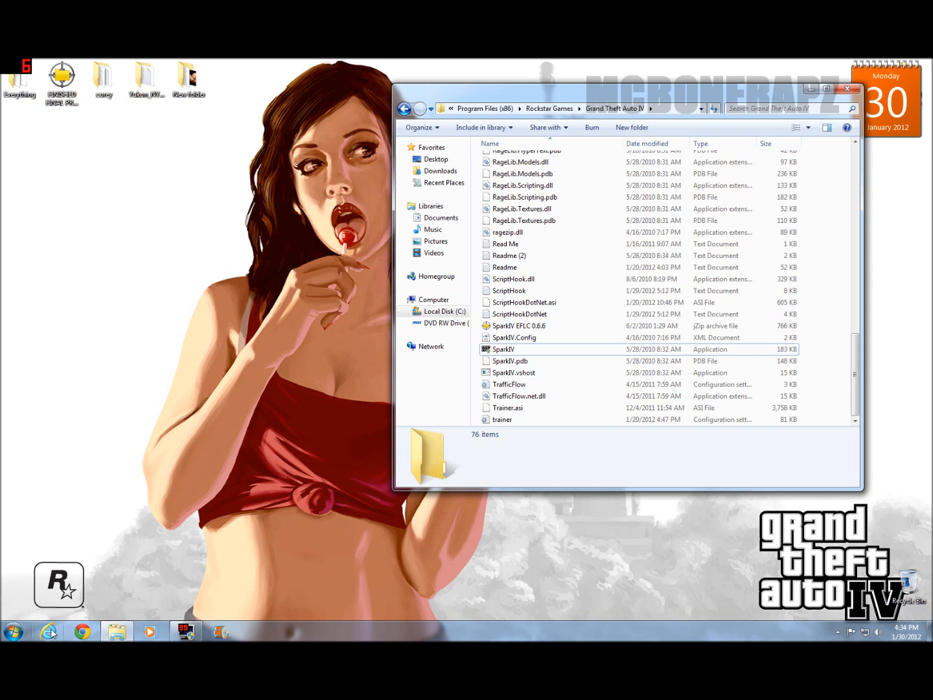
- Switch from the game folder to the web browser at the Google homepage
{"action": "left_click", "coordinate": [13, 630]}
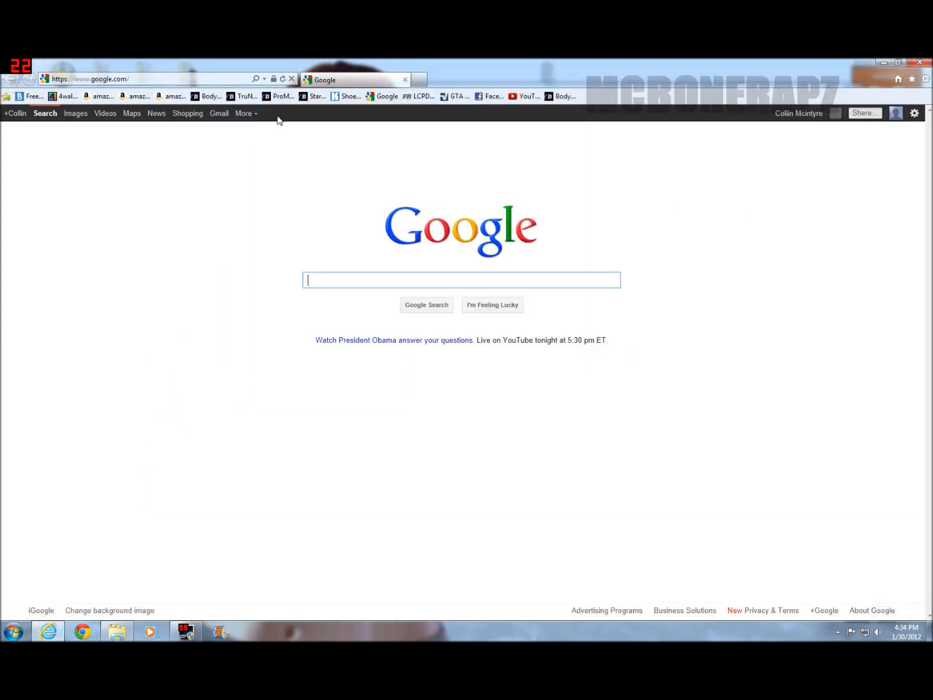
- Go to gtainside.com, then load the GTA Police Mods site from the favorites bookmark
{"action": "type", "text": "gtainside.com/"}
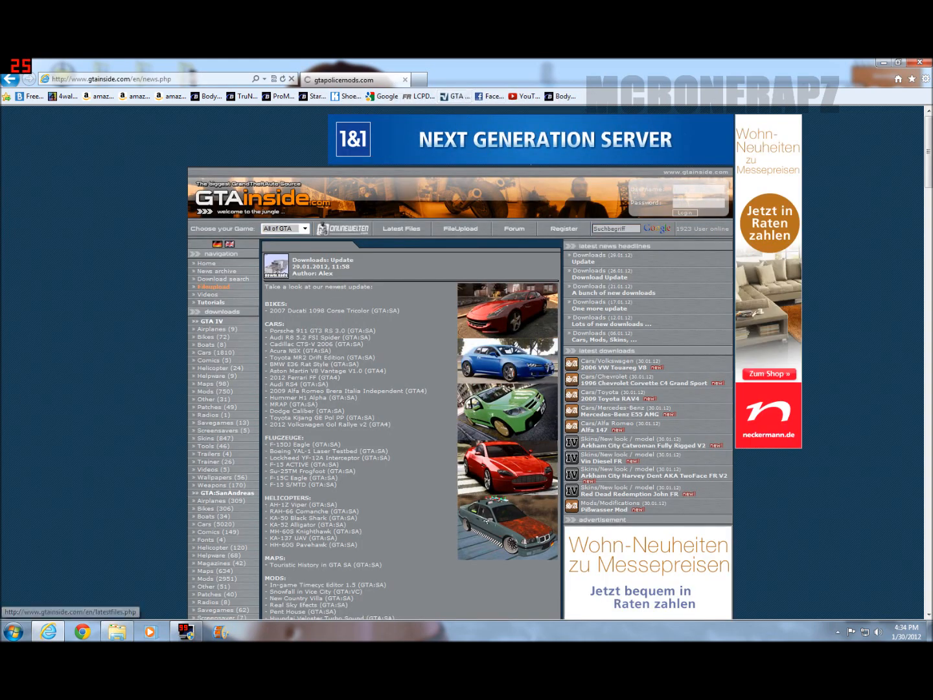
{"action": "left_click", "coordinate": [350, 80]}
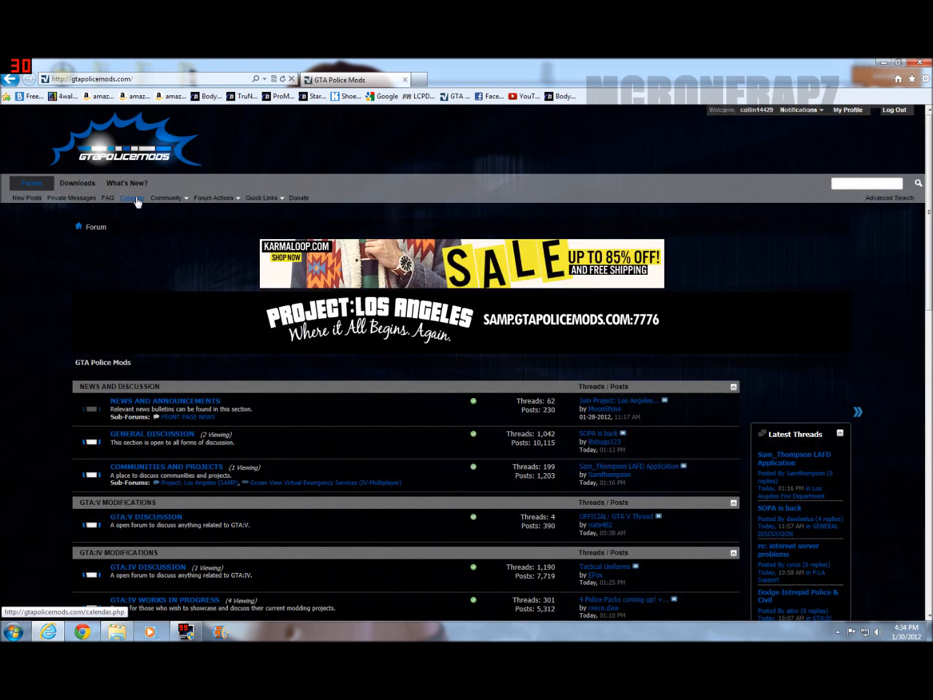
- Browse GTAPoliceMods Downloads into GTAIV Downloads and the United States police vehicle models list
{"action": "left_click", "coordinate": [76, 182]}
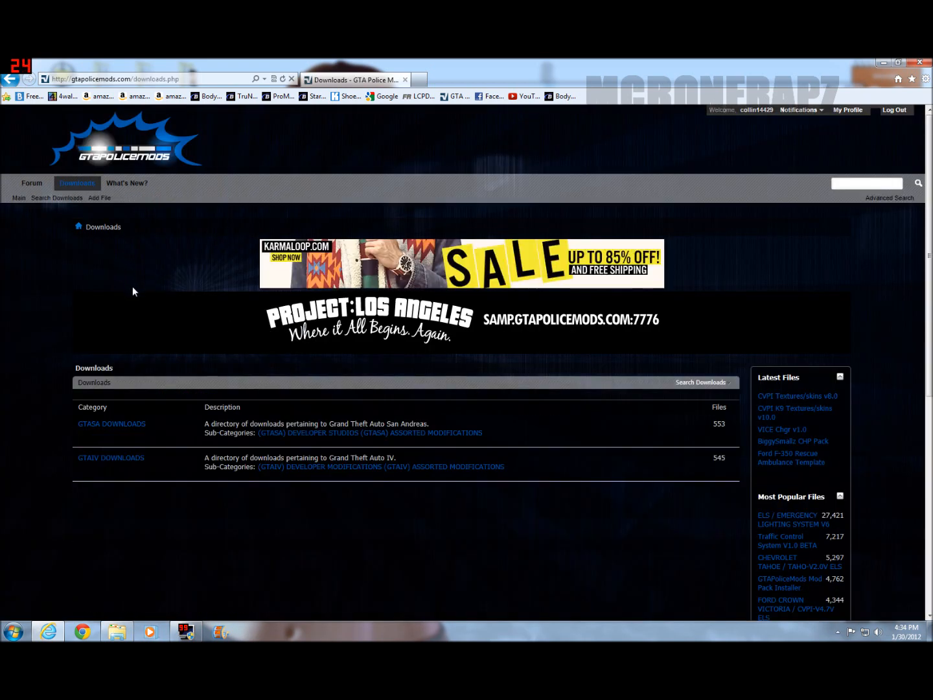
{"action": "left_click", "coordinate": [110, 458]}
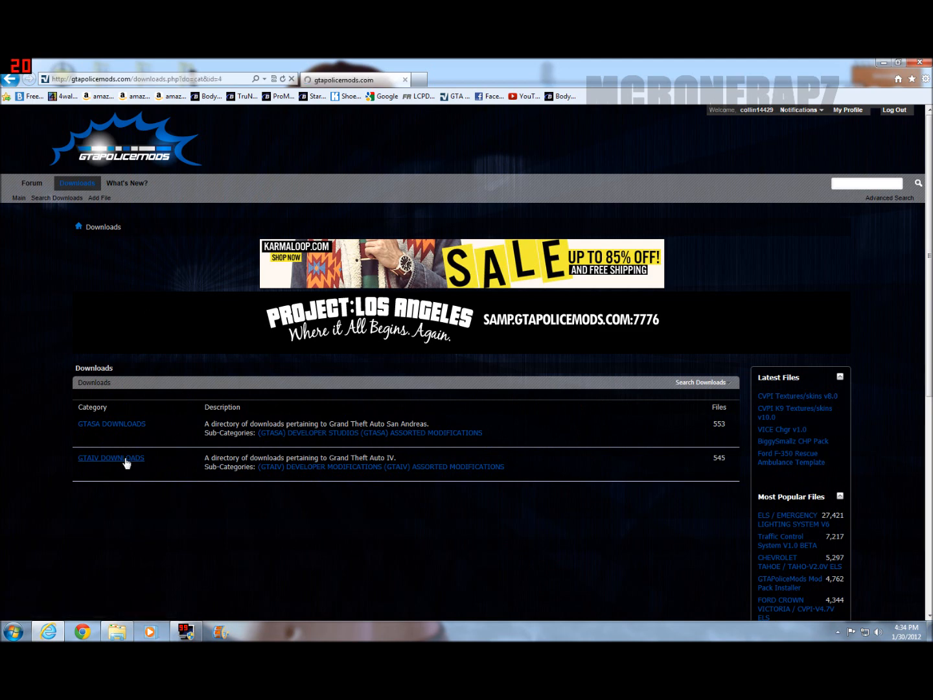
{"action": "left_click", "coordinate": [110, 459]}
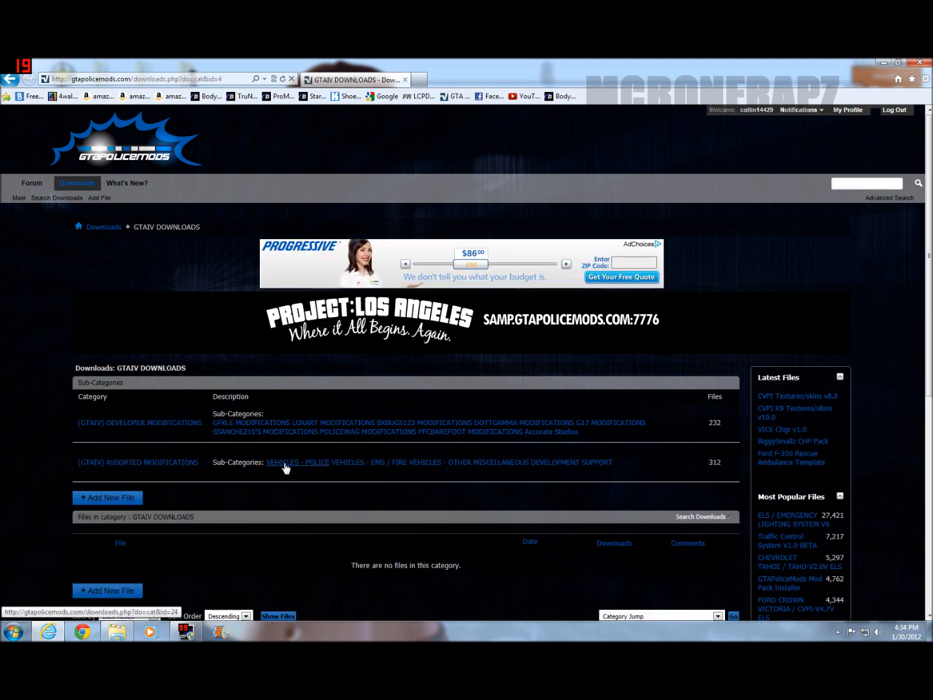
{"action": "left_click", "coordinate": [297, 461]}
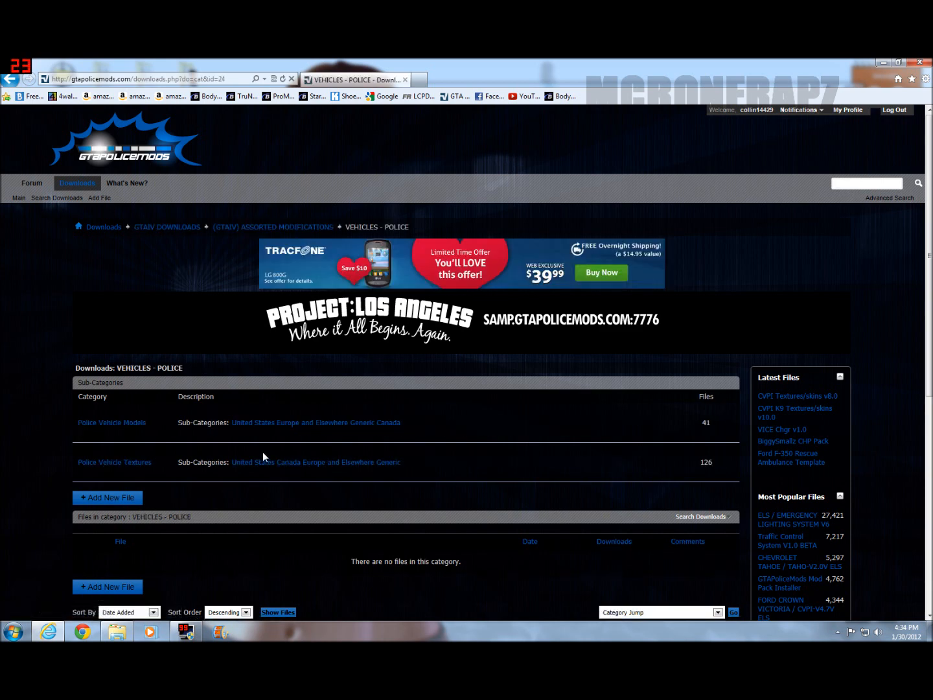
{"action": "left_click", "coordinate": [112, 422]}
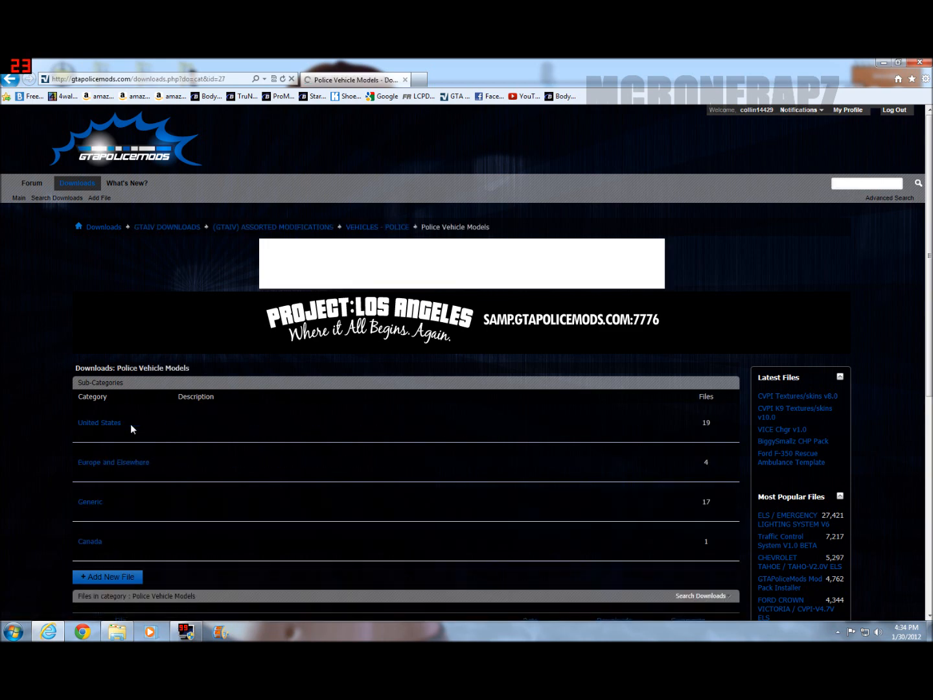
{"action": "left_click", "coordinate": [98, 423]}
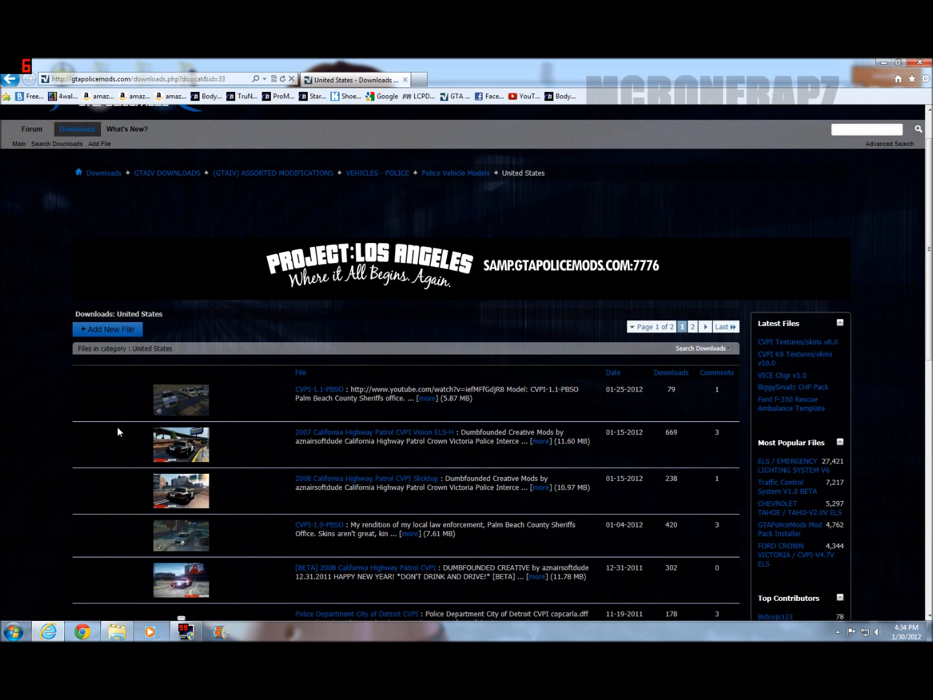
{"action": "scroll", "scroll_direction": "down", "scroll_amount": 3}
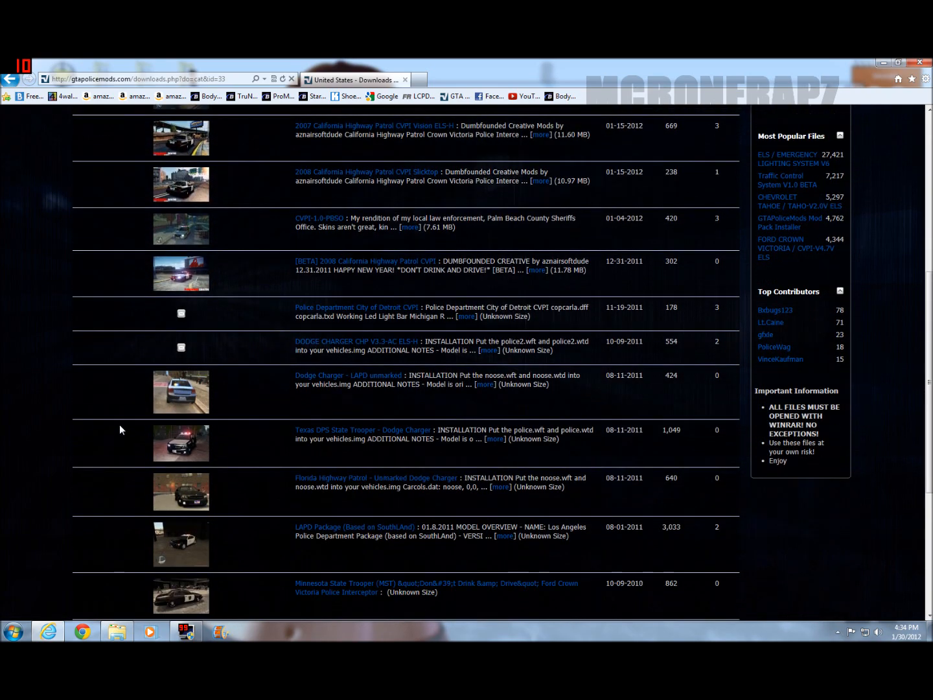
{"action": "scroll", "scroll_direction": "down", "scroll_amount": 3}
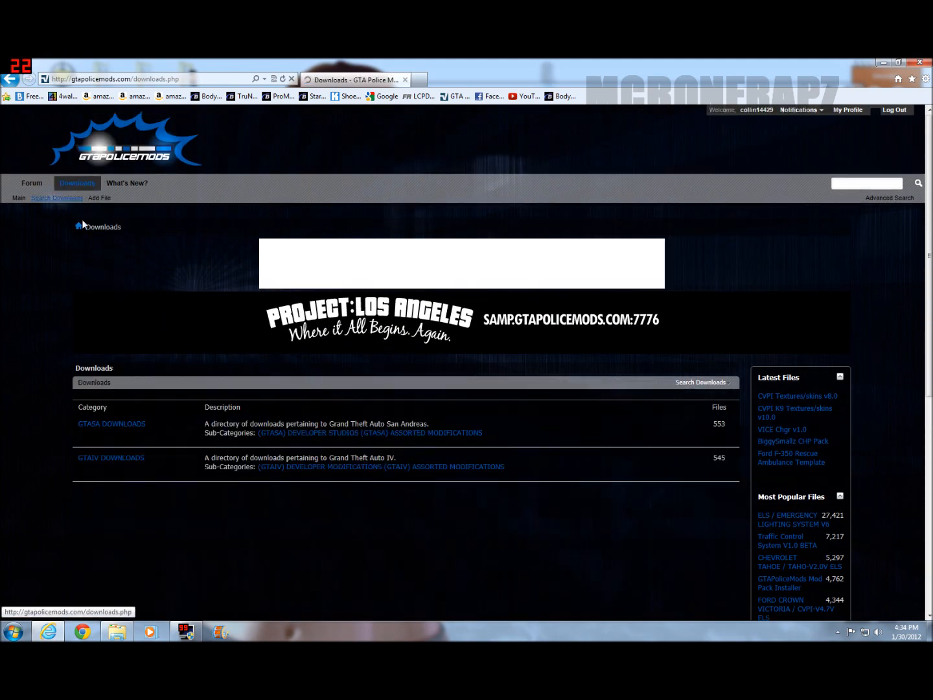
- Open GFXLE Modifications, find the Alaska State Trooper 2010 Dodge Charger and download it
{"action": "left_click", "coordinate": [112, 457]}
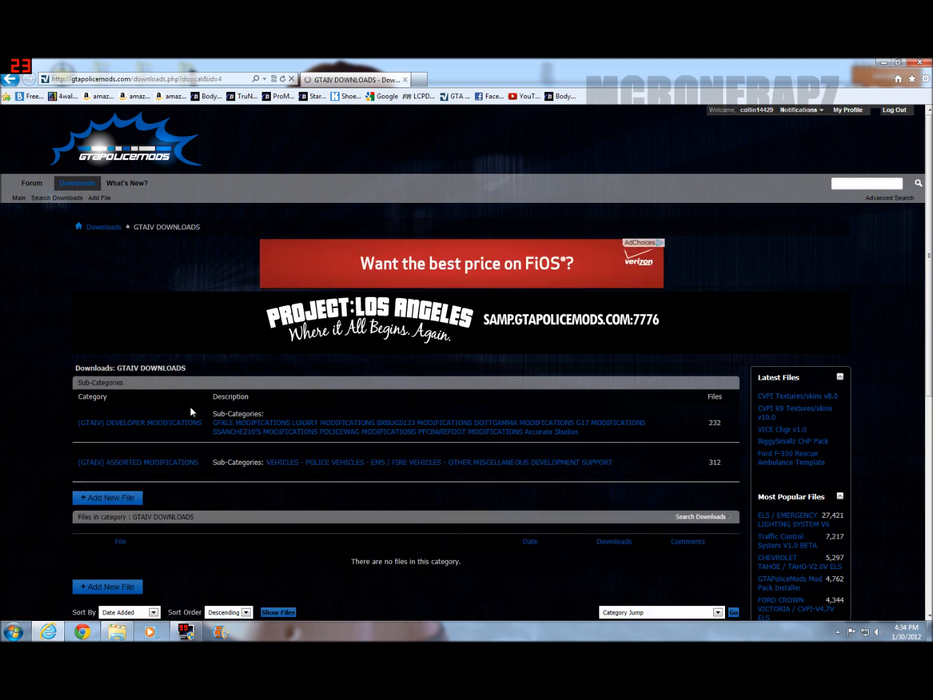
{"action": "left_click", "coordinate": [252, 423]}
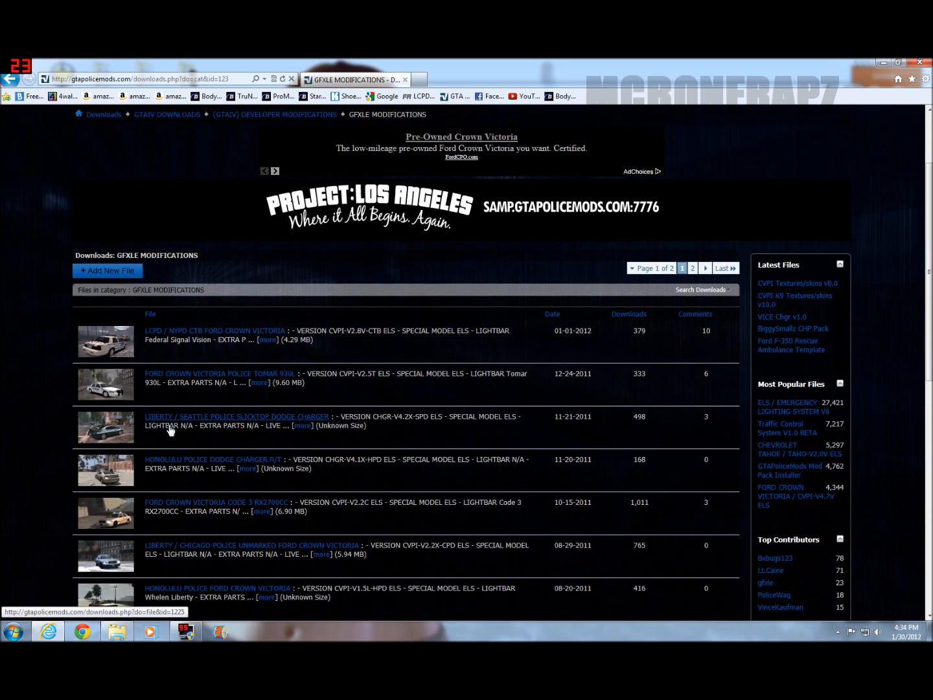
{"action": "scroll", "scroll_direction": "down", "scroll_amount": 3}
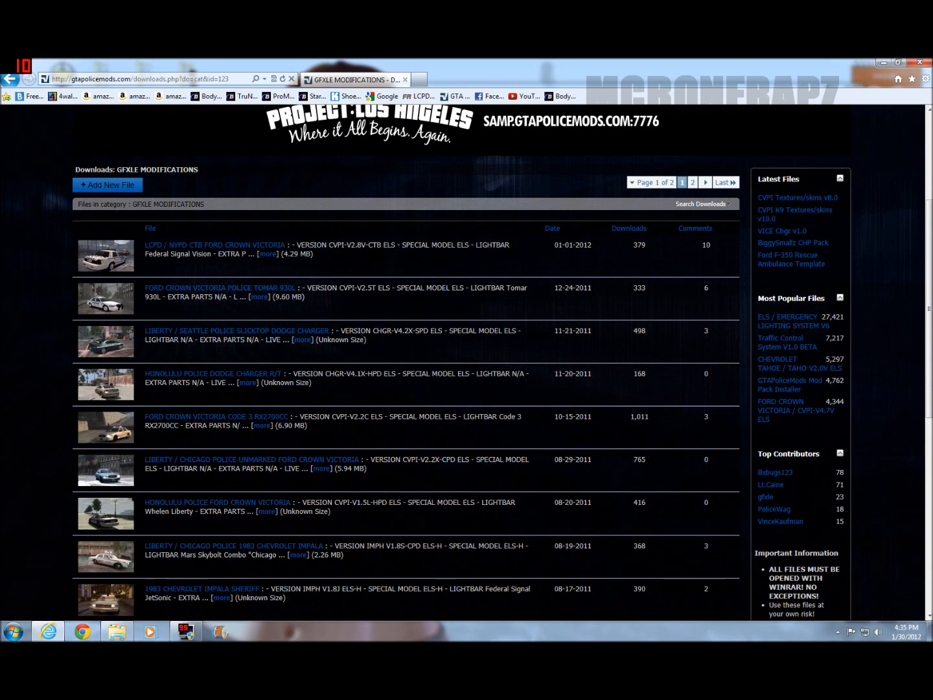
{"action": "scroll", "scroll_direction": "down", "scroll_amount": 3}
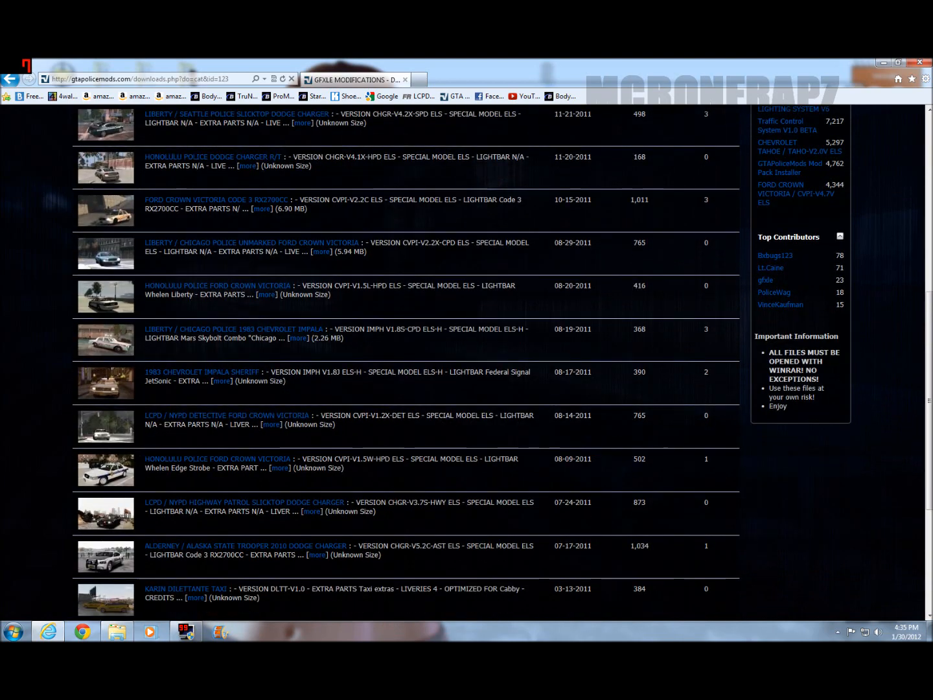
{"action": "scroll", "scroll_direction": "down", "scroll_amount": 3}
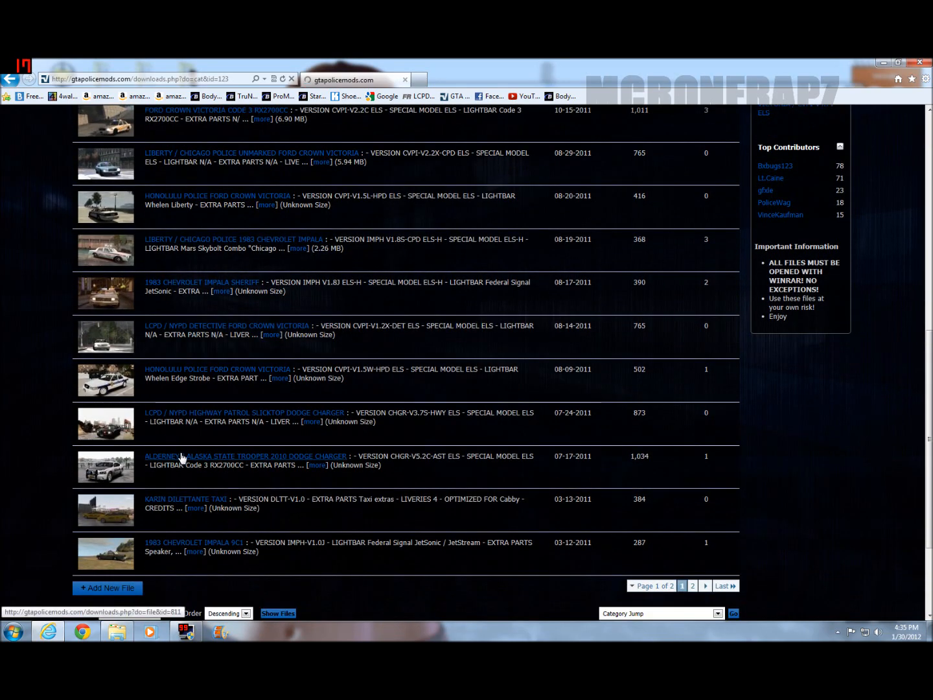
{"action": "left_click", "coordinate": [245, 456]}
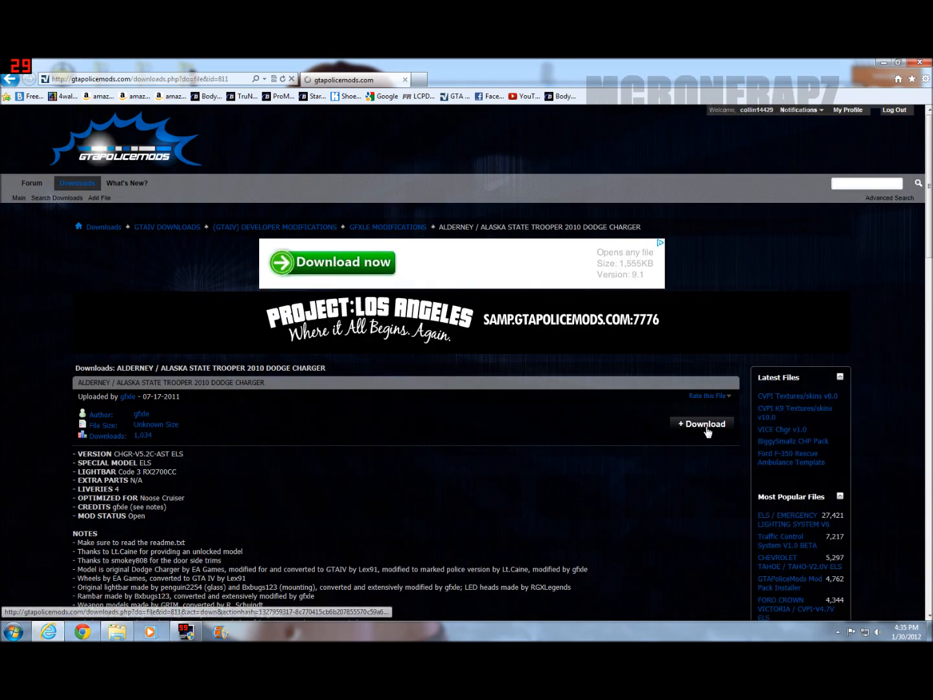
{"action": "left_click", "coordinate": [701, 422]}
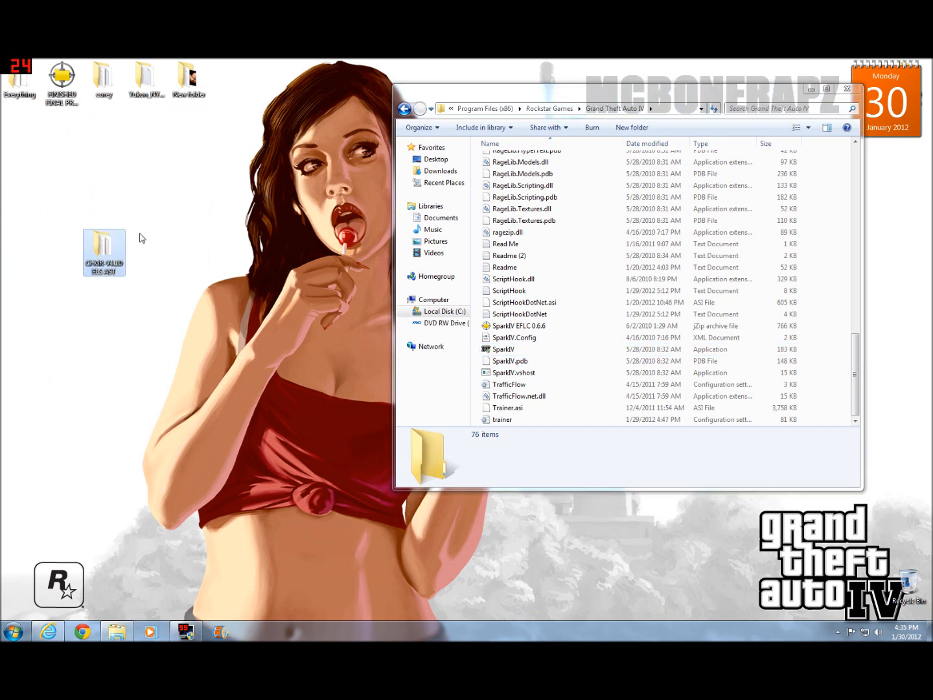
- Open the CHGR-V4.1D ELS AST mod folder and preview its two trooper screenshots in Photo Gallery
{"action": "double_click", "coordinate": [104, 249]}
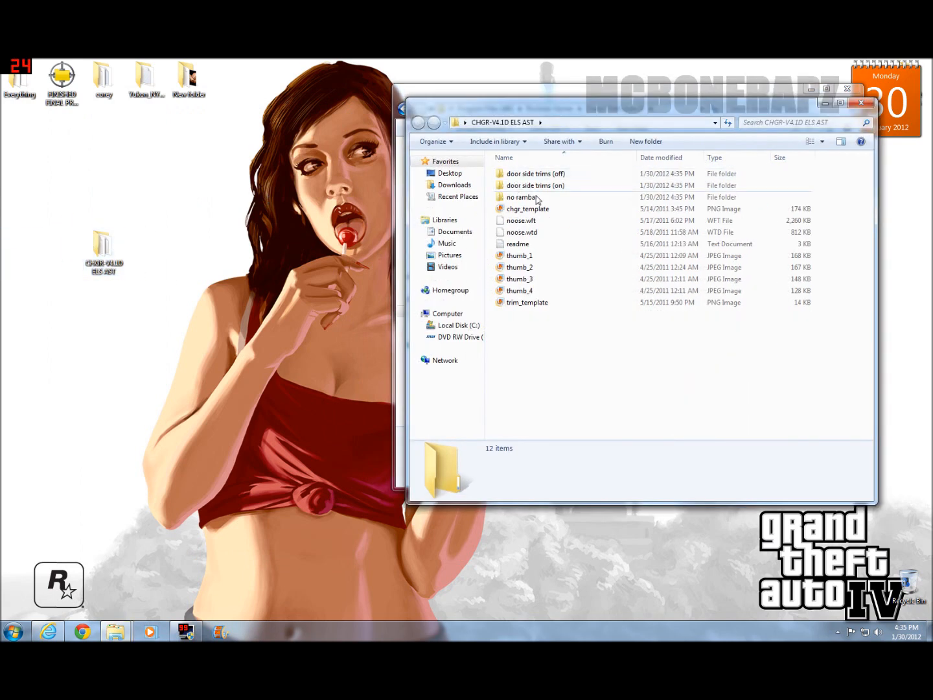
{"action": "double_click", "coordinate": [519, 267]}
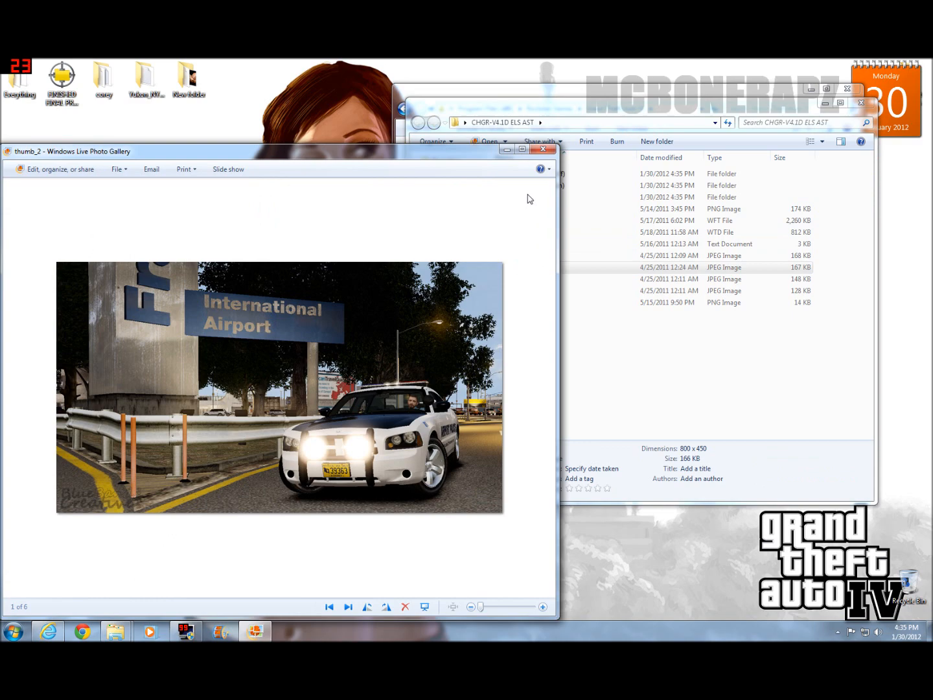
{"action": "left_click", "coordinate": [347, 607]}
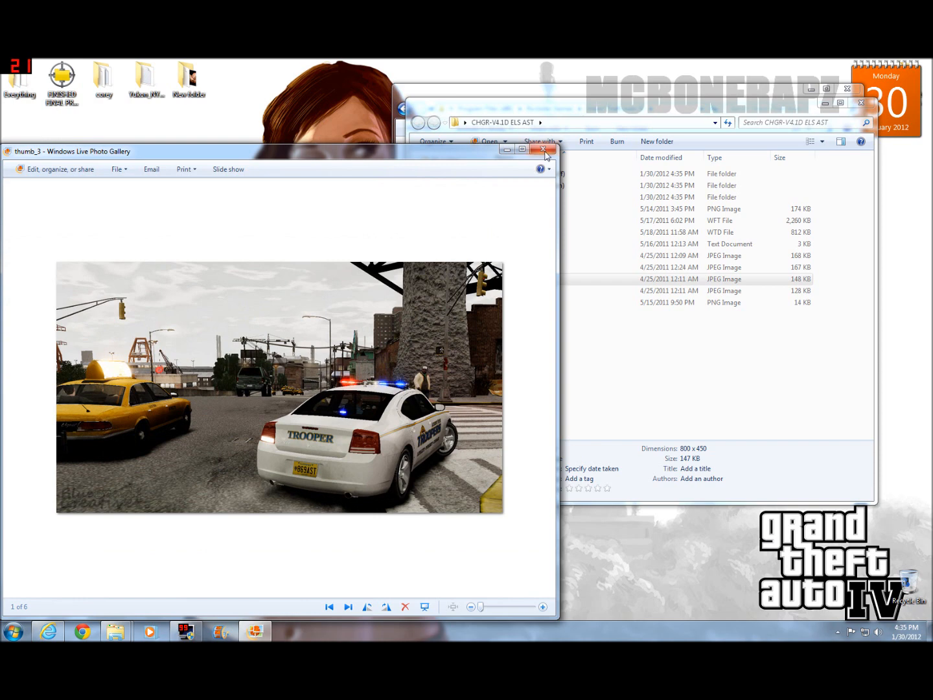
{"action": "left_click", "coordinate": [347, 606]}
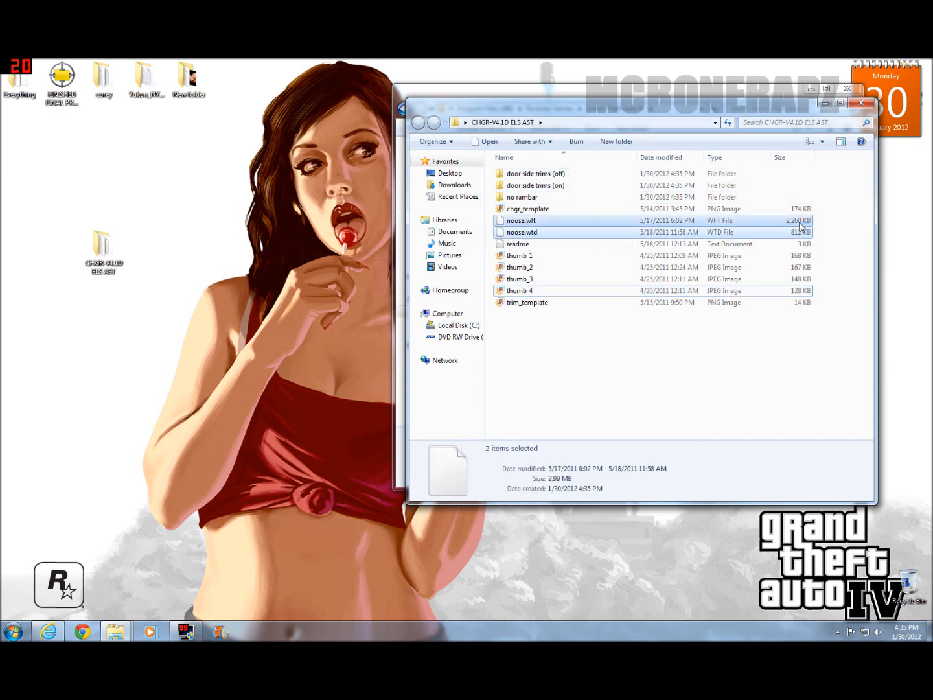
- Move noose.wft and noose.wtd to the desktop and return to the Grand Theft Auto IV folder with SparkIV
{"action": "left_click_drag", "start_coordinate": [521, 232], "coordinate": [292, 291]}
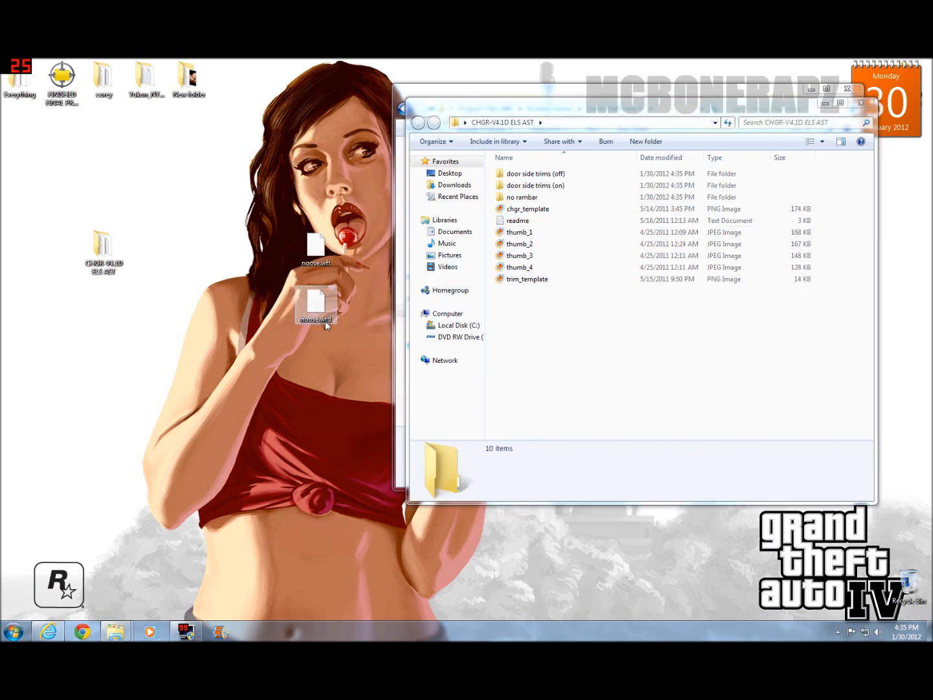
{"action": "mouse_move", "coordinate": [316, 249]}
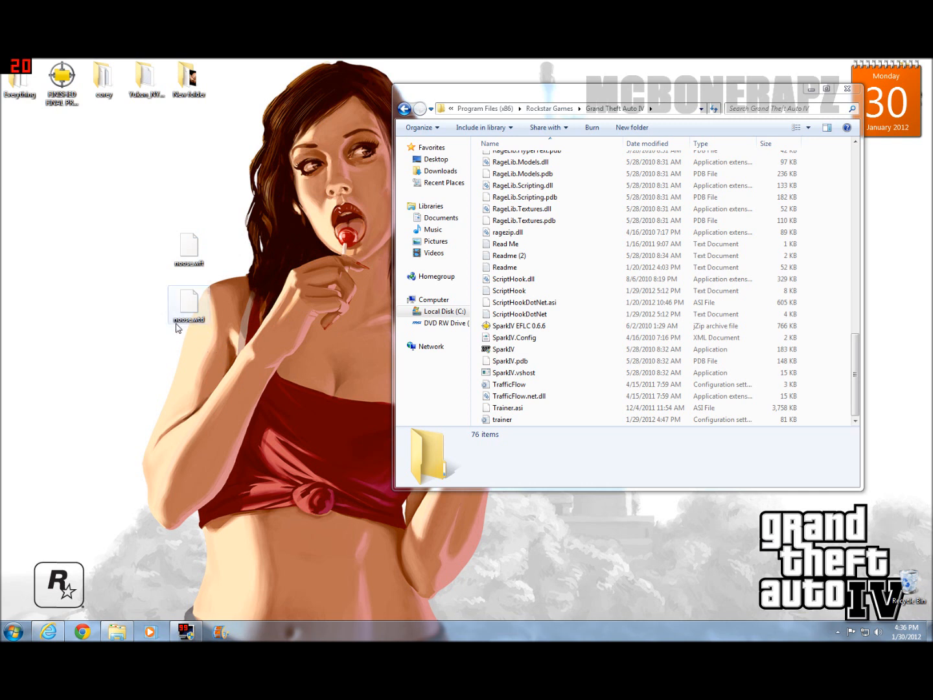
{"action": "mouse_move", "coordinate": [188, 305]}
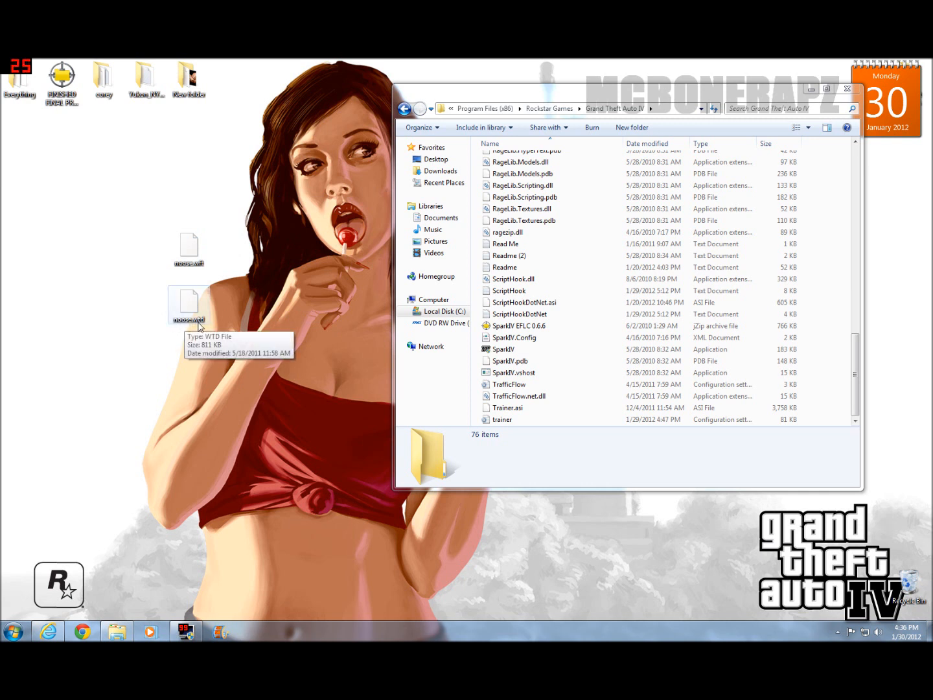
{"action": "right_click", "coordinate": [188, 305]}
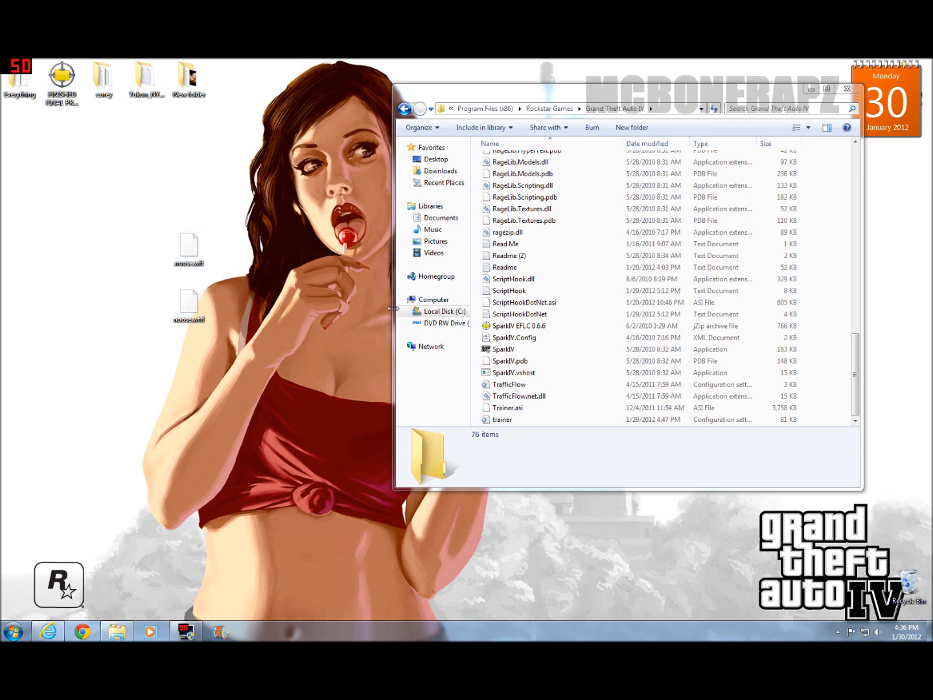
{"action": "right_click", "coordinate": [503, 349]}
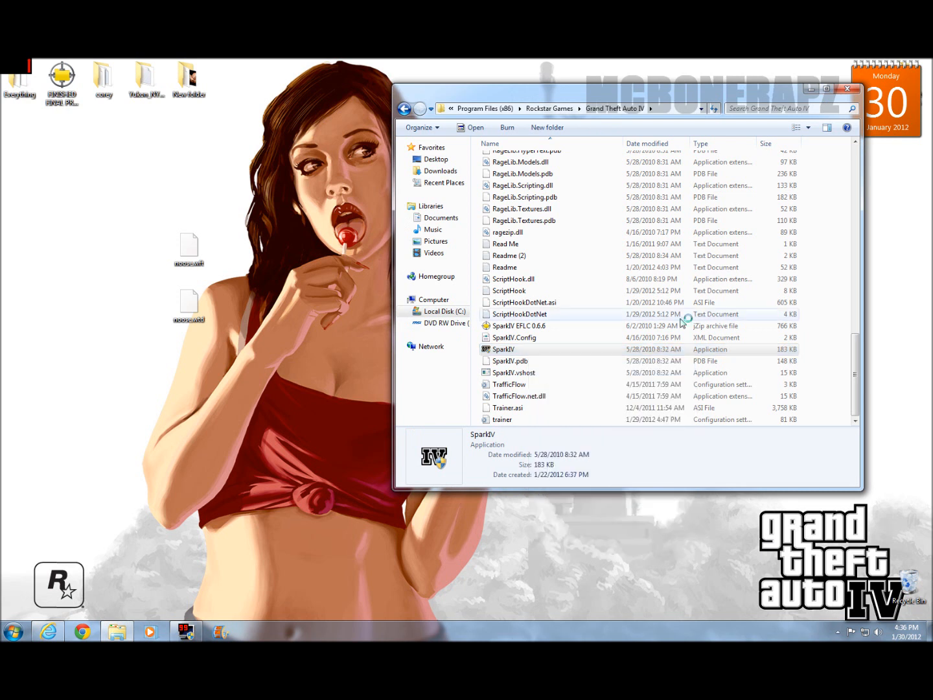
- Start SparkIV and browse into the installed GTA IV game directory
{"action": "double_click", "coordinate": [502, 350]}
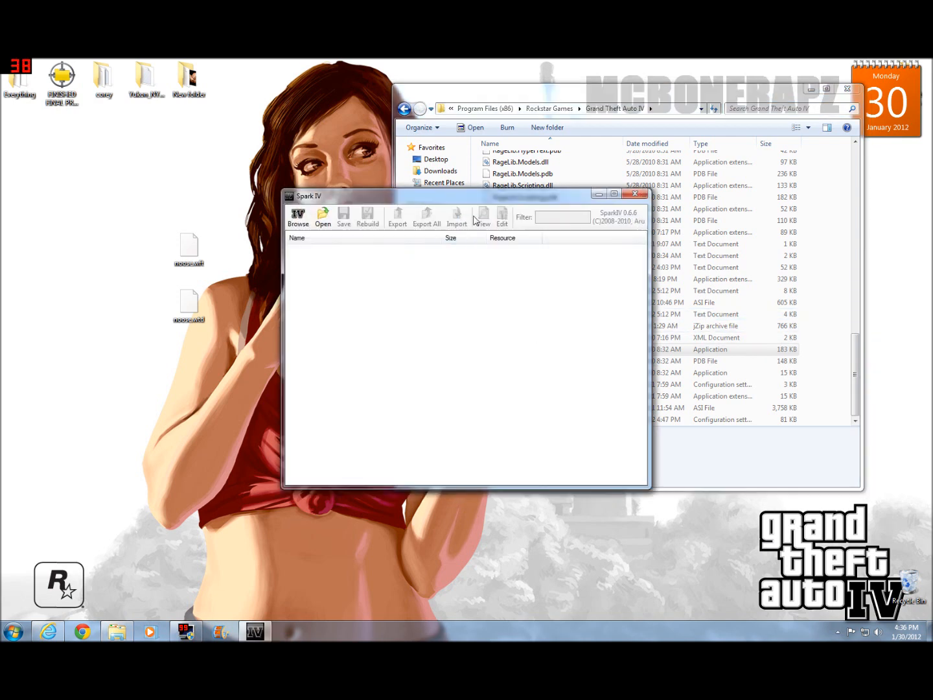
{"action": "left_click_drag", "start_coordinate": [308, 196], "coordinate": [428, 171]}
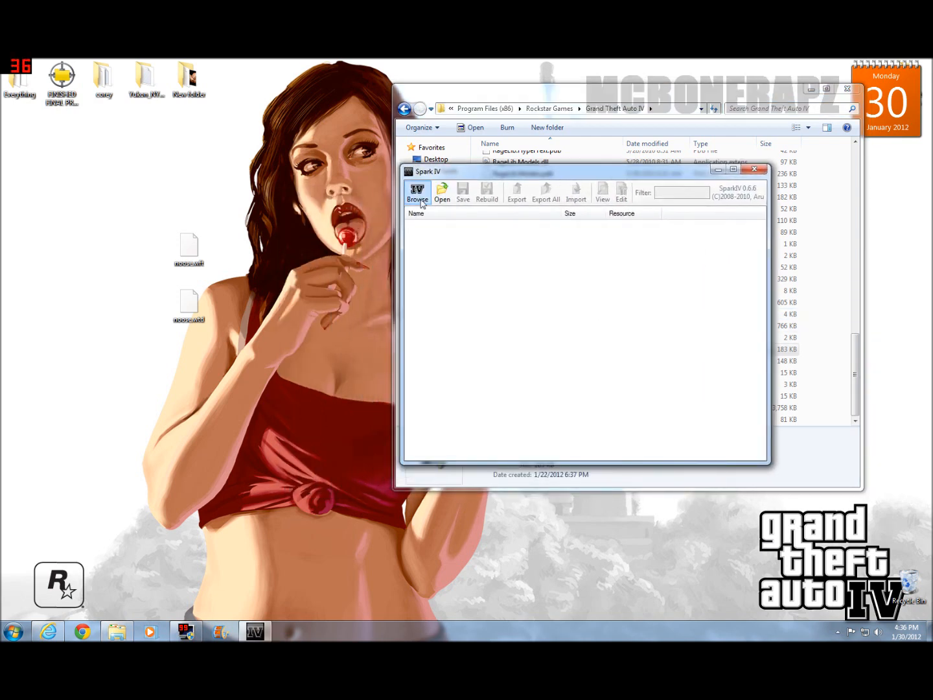
{"action": "left_click", "coordinate": [418, 192]}
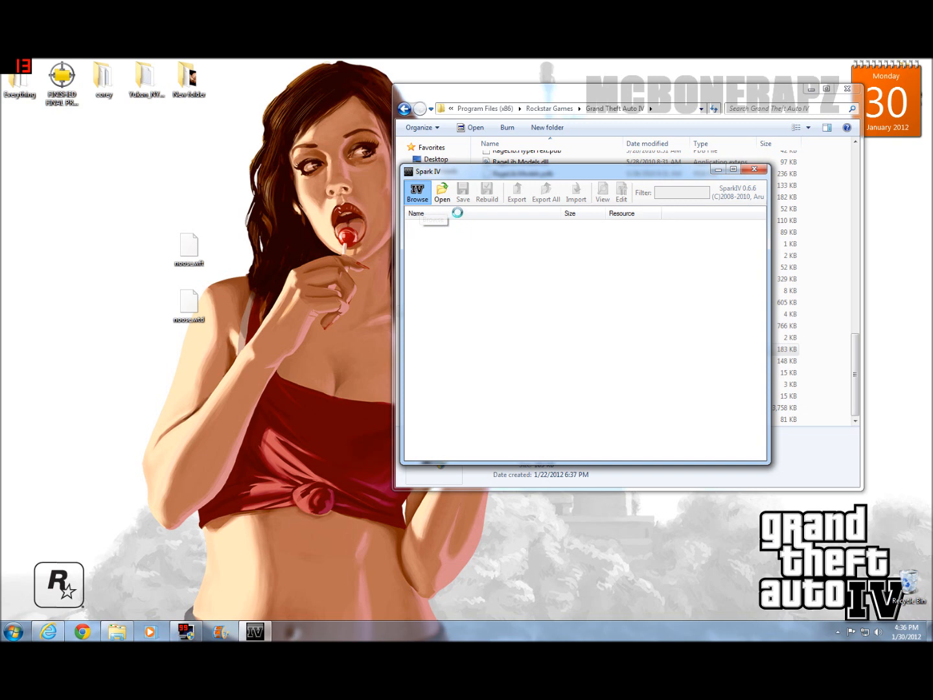
{"action": "left_click", "coordinate": [417, 192]}
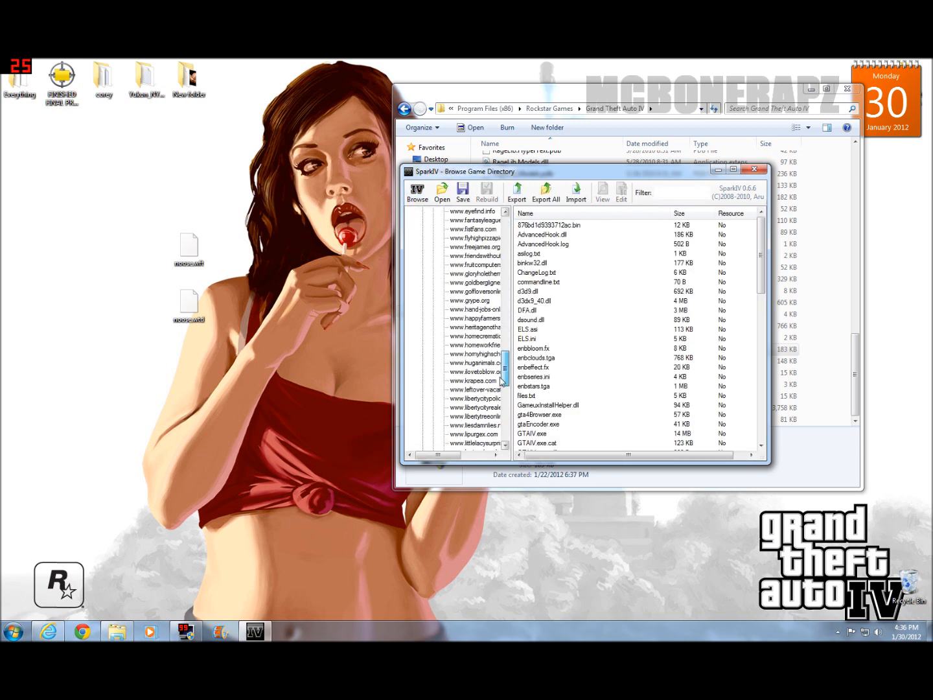
- Open vehicles.img from the models cdimages folder to list its vehicle files
{"action": "scroll", "scroll_direction": "down", "scroll_amount": 3}
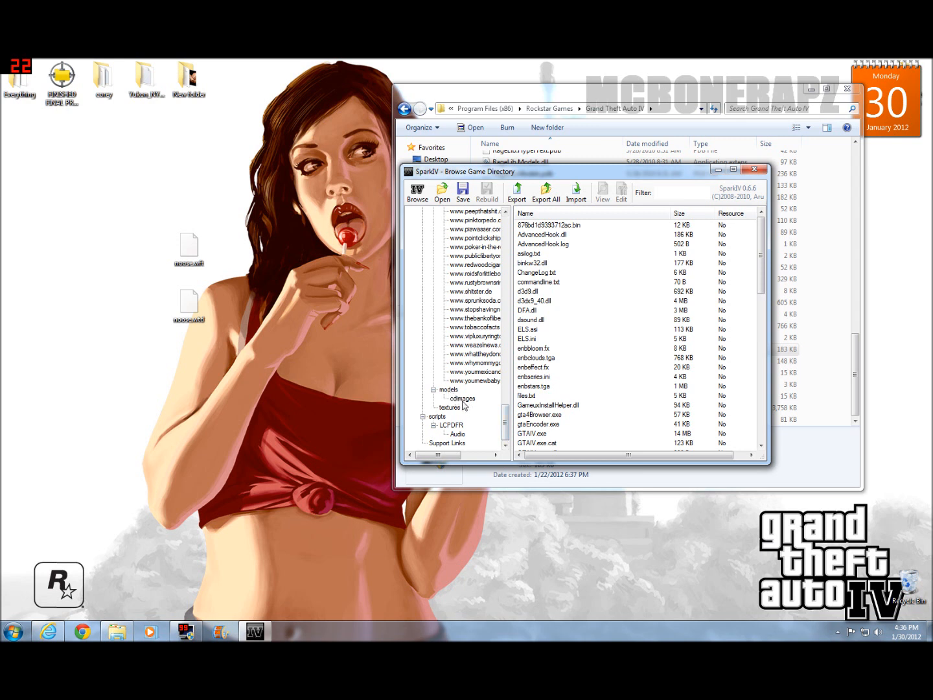
{"action": "left_click", "coordinate": [461, 398]}
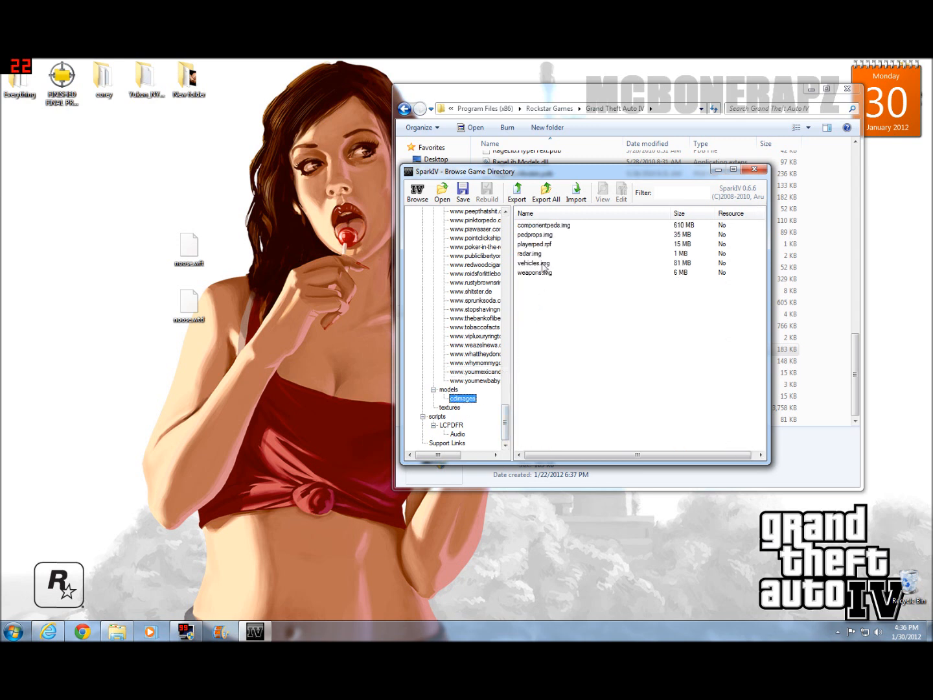
{"action": "left_click", "coordinate": [534, 262]}
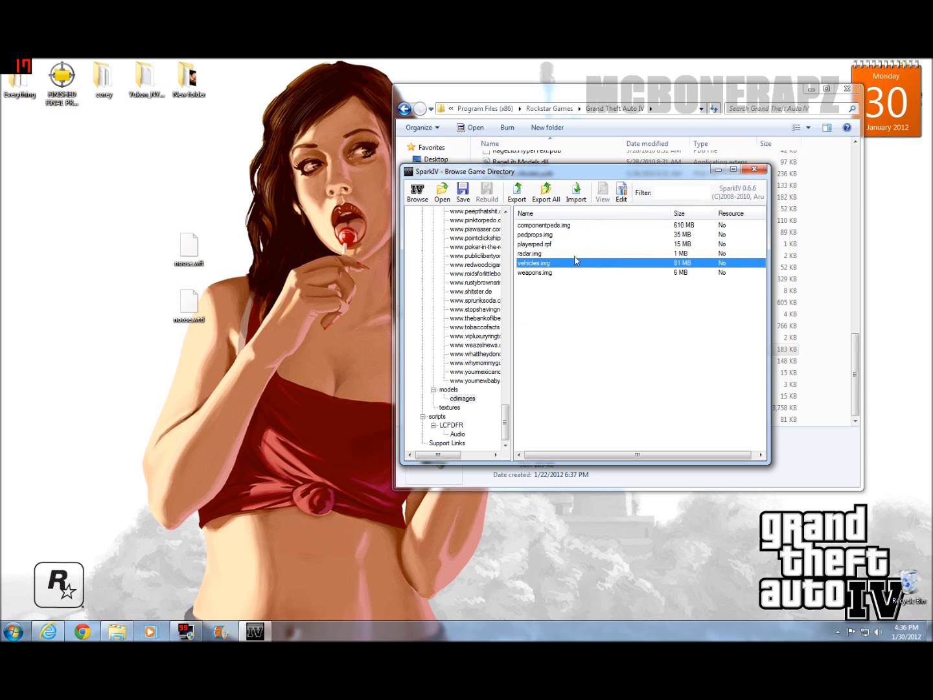
{"action": "mouse_move", "coordinate": [606, 234]}
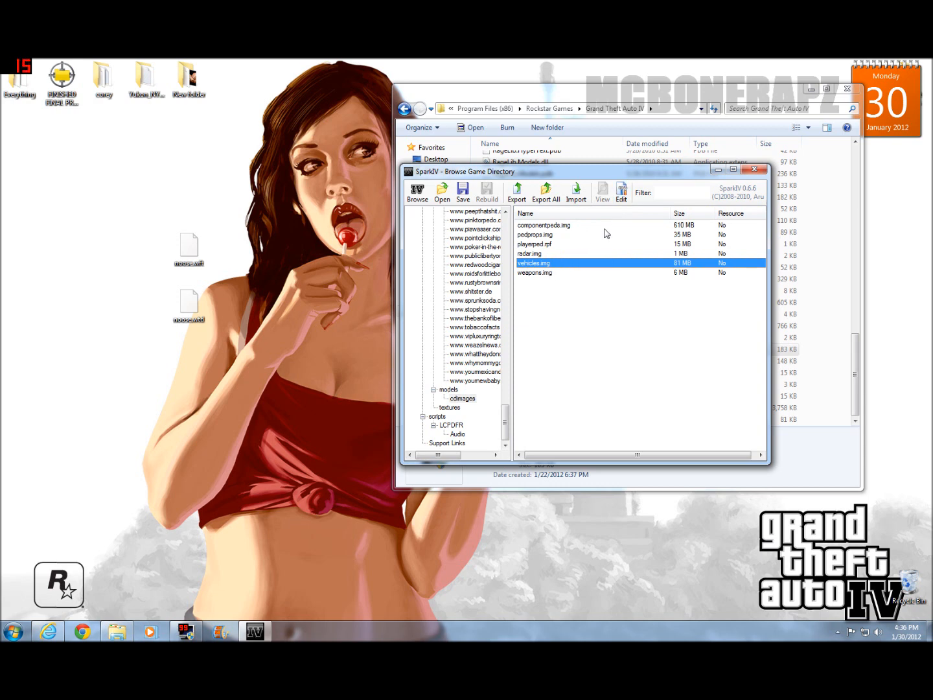
{"action": "mouse_move", "coordinate": [591, 230]}
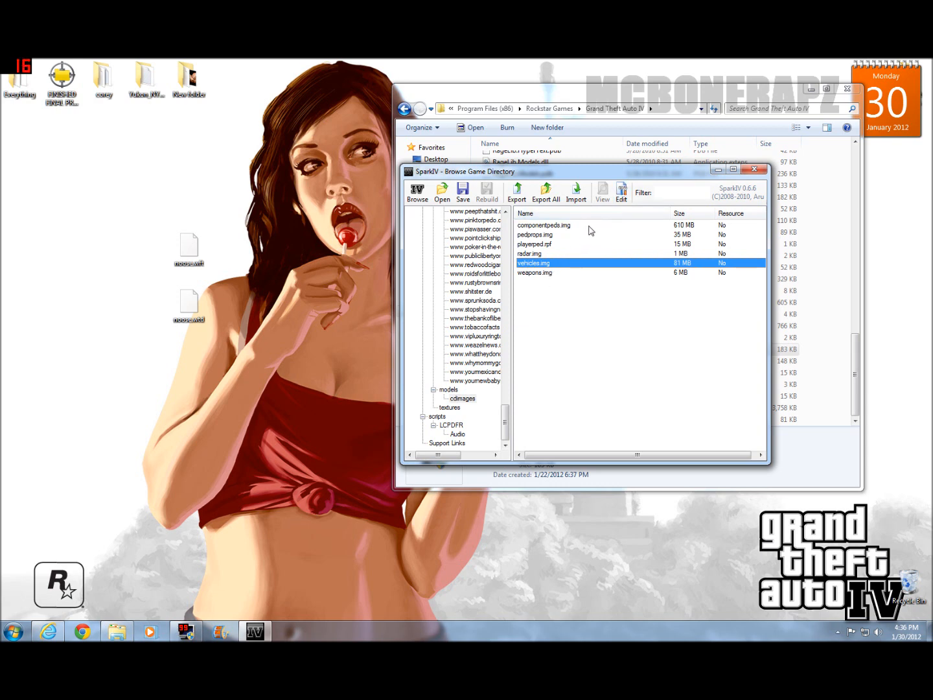
{"action": "double_click", "coordinate": [534, 262]}
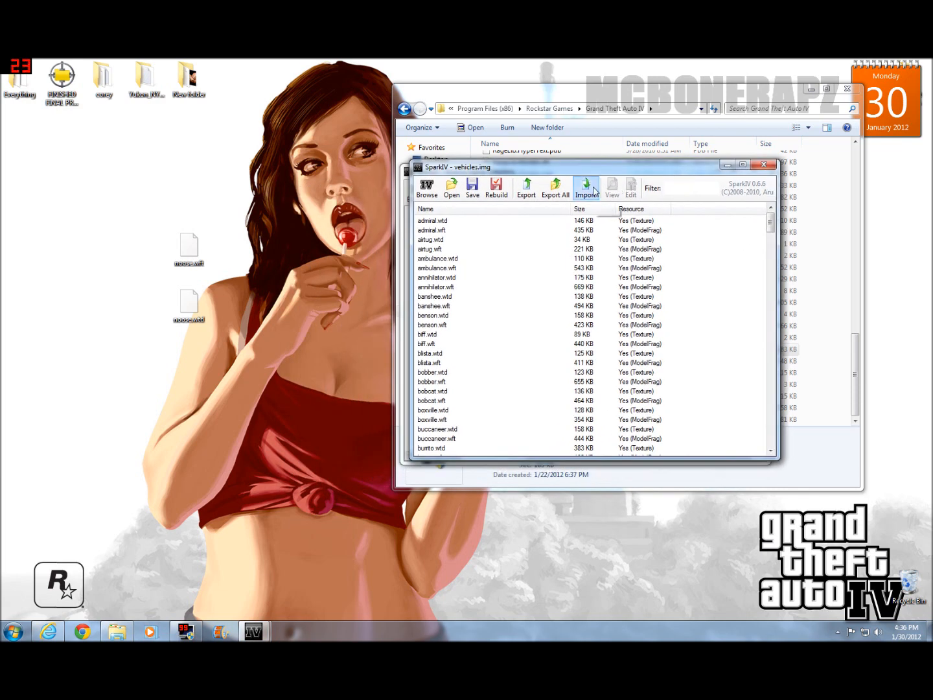
- Import noose.wtd and noose.wft from the desktop into vehicles.img
{"action": "left_click", "coordinate": [585, 187]}
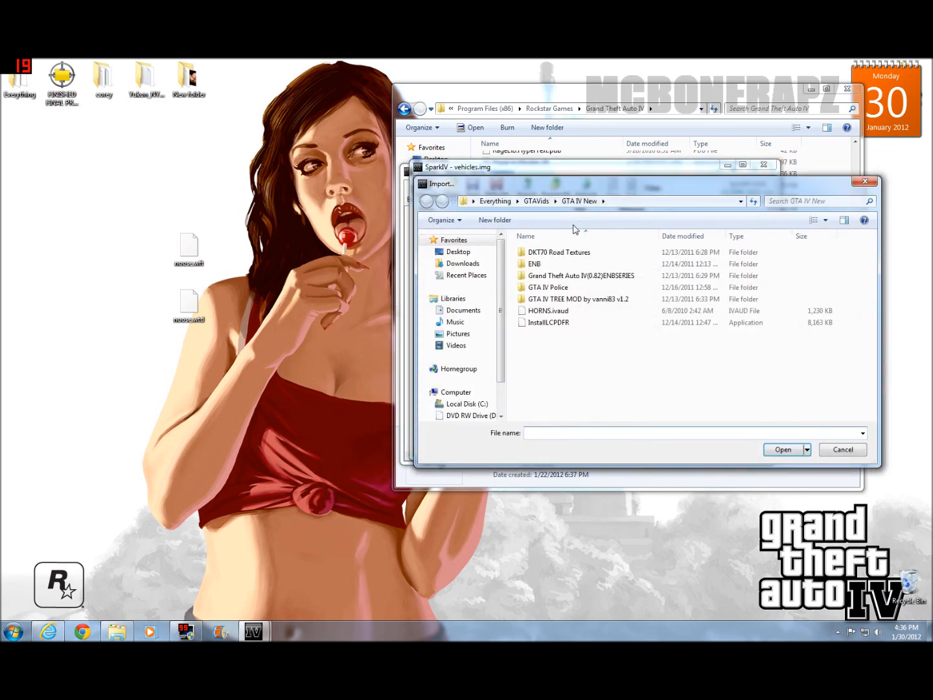
{"action": "left_click", "coordinate": [458, 252]}
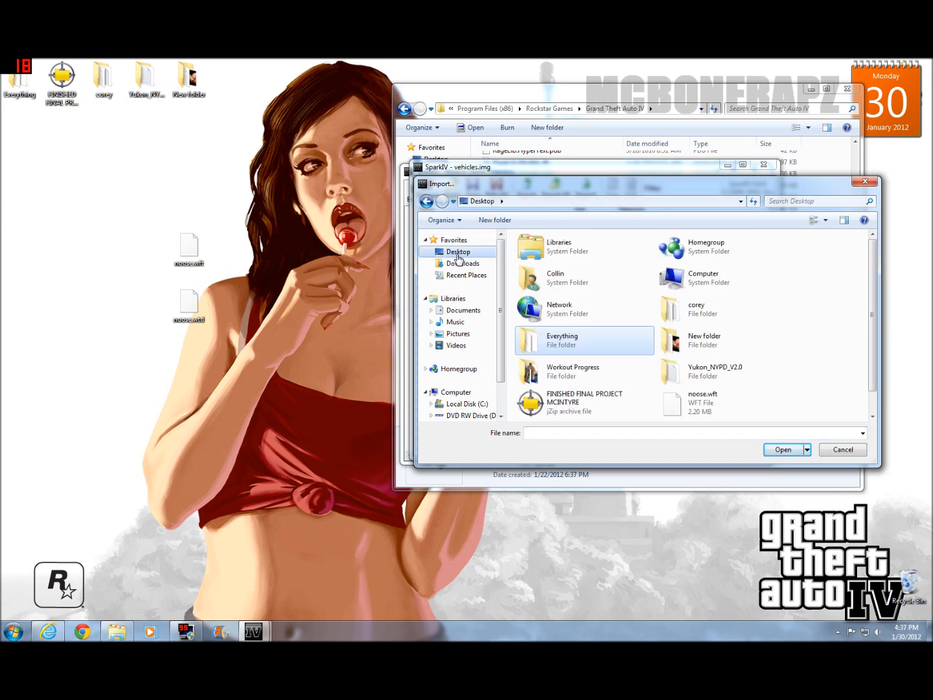
{"action": "scroll", "scroll_direction": "down", "scroll_amount": 3}
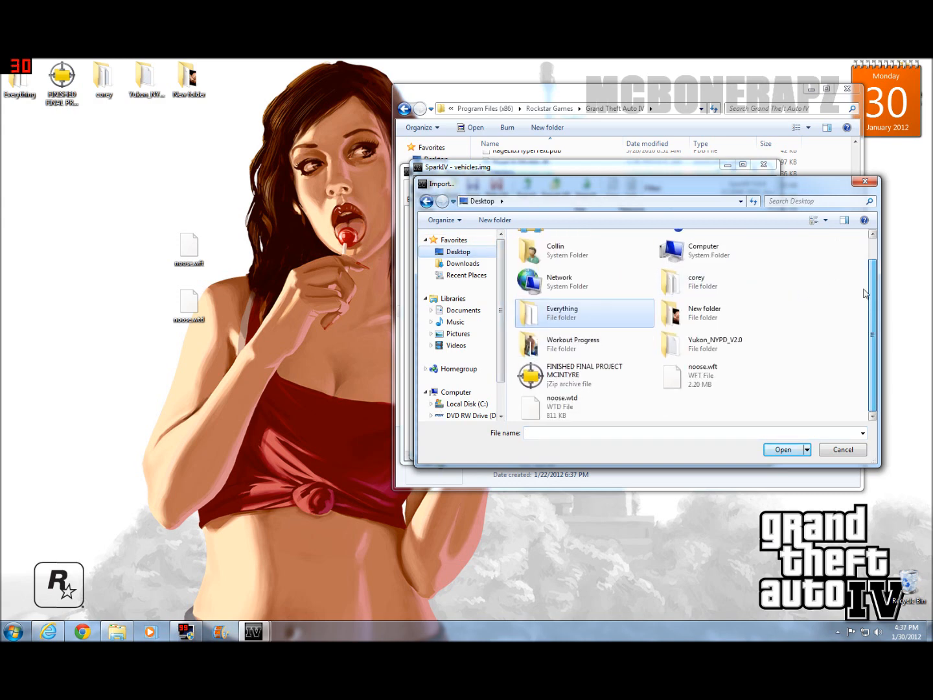
{"action": "left_click", "coordinate": [583, 407]}
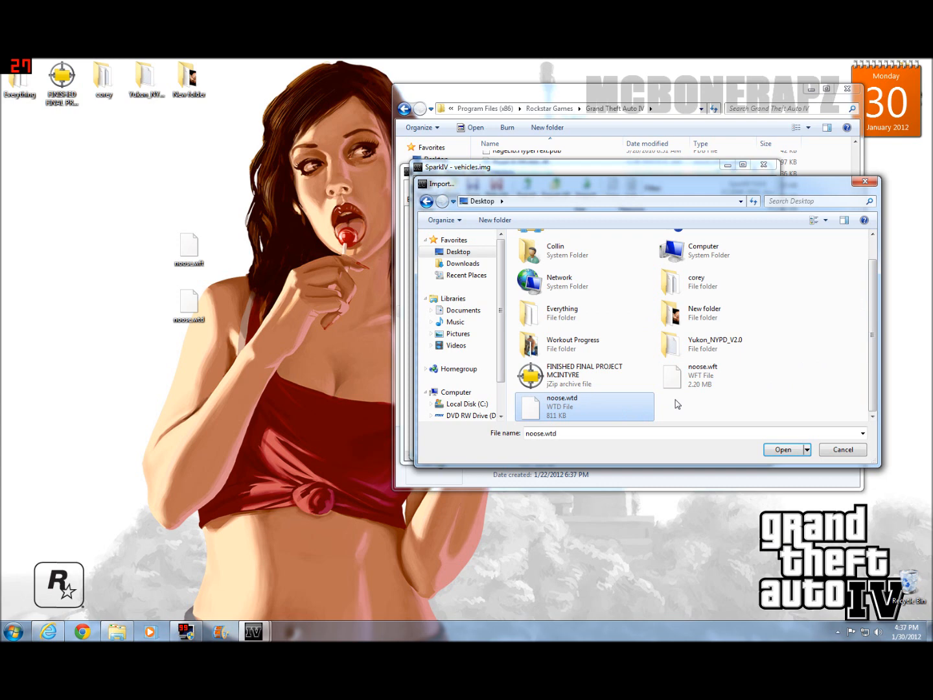
{"action": "left_click", "coordinate": [703, 366]}
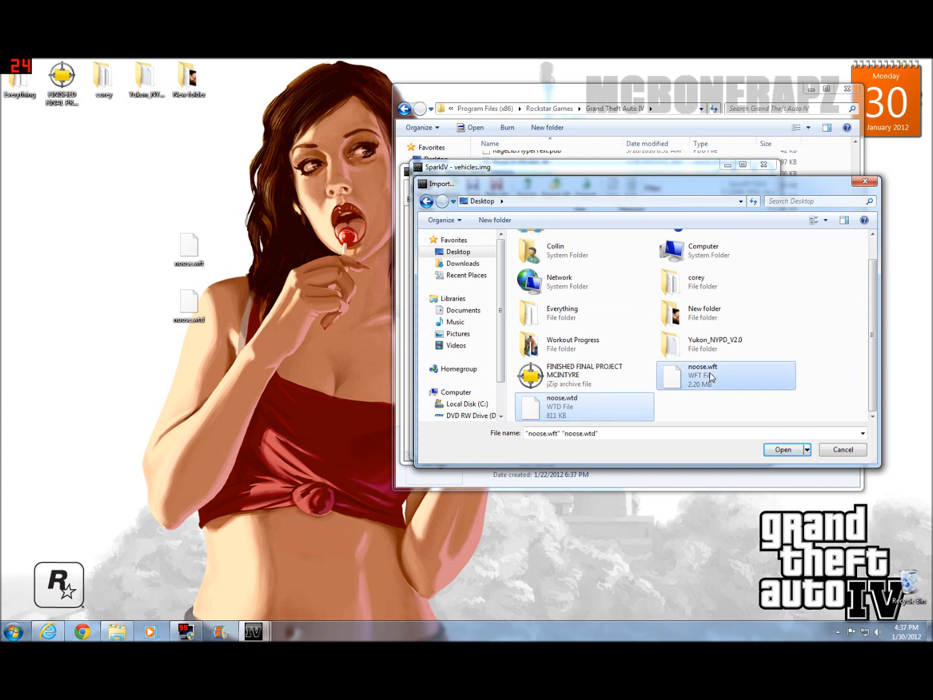
{"action": "left_click", "coordinate": [783, 449]}
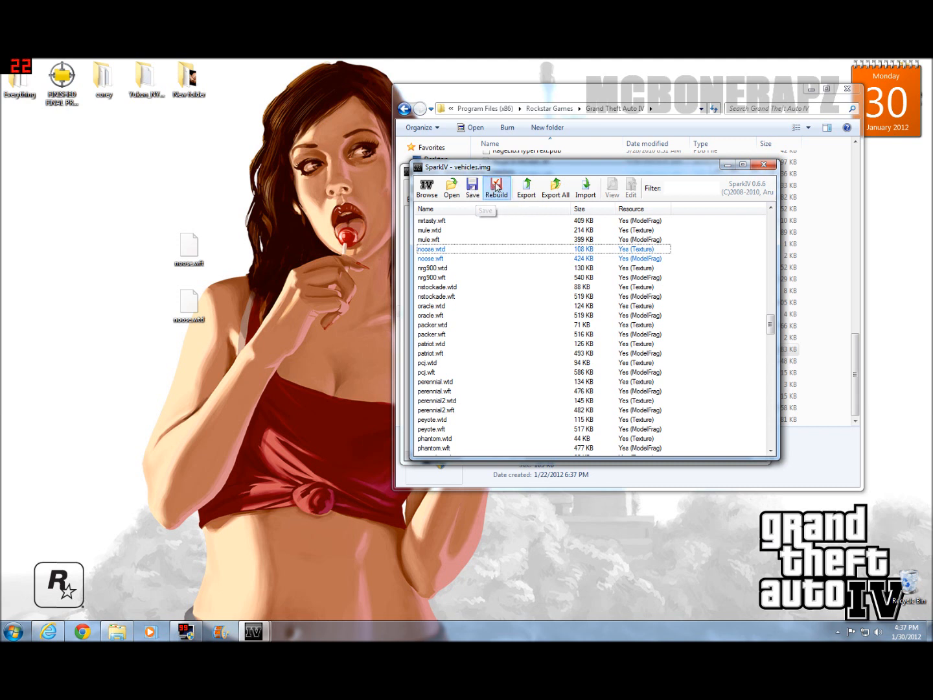
{"action": "mouse_move", "coordinate": [472, 187]}
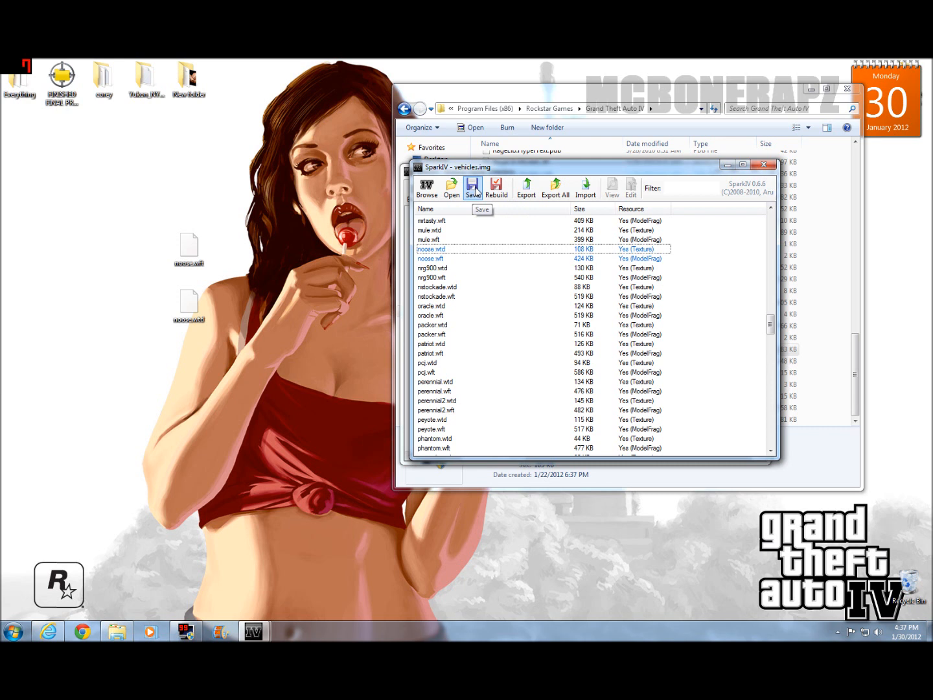
{"action": "mouse_move", "coordinate": [497, 188]}
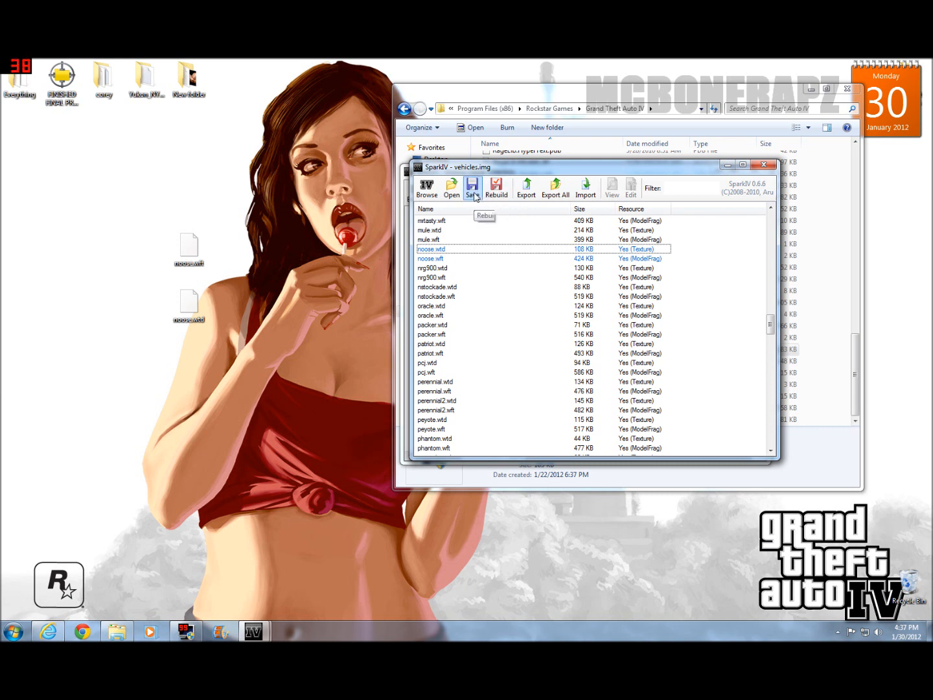
{"action": "mouse_move", "coordinate": [471, 188]}
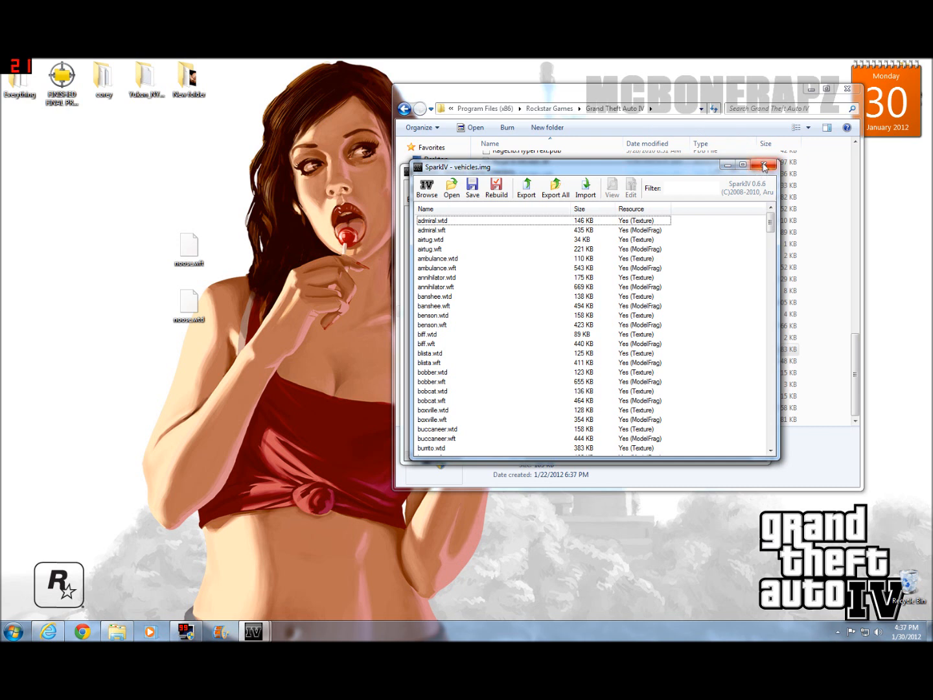
{"action": "mouse_move", "coordinate": [763, 166]}
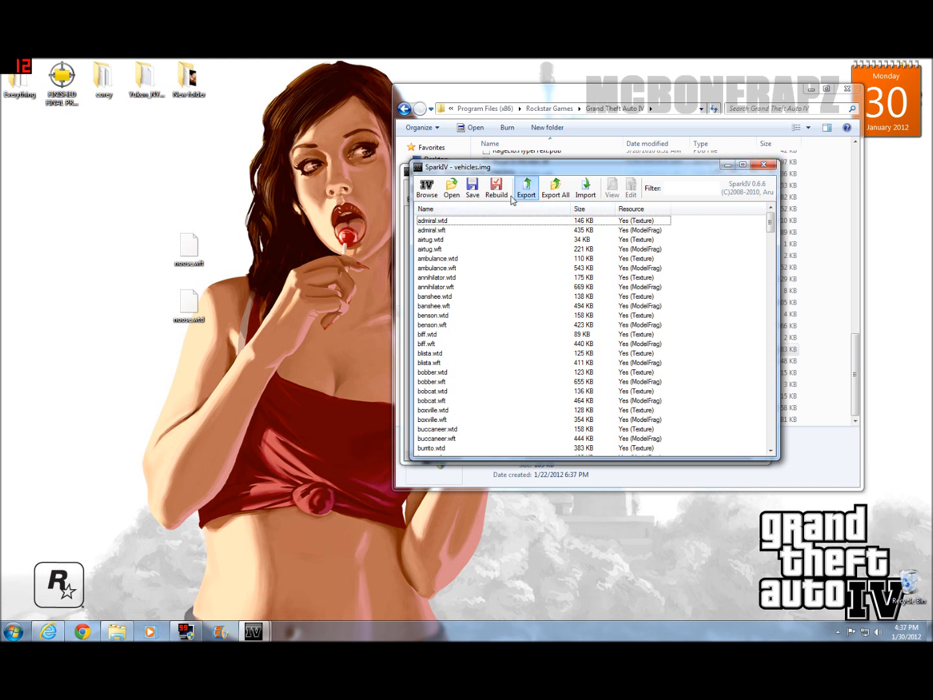
{"action": "mouse_move", "coordinate": [496, 187]}
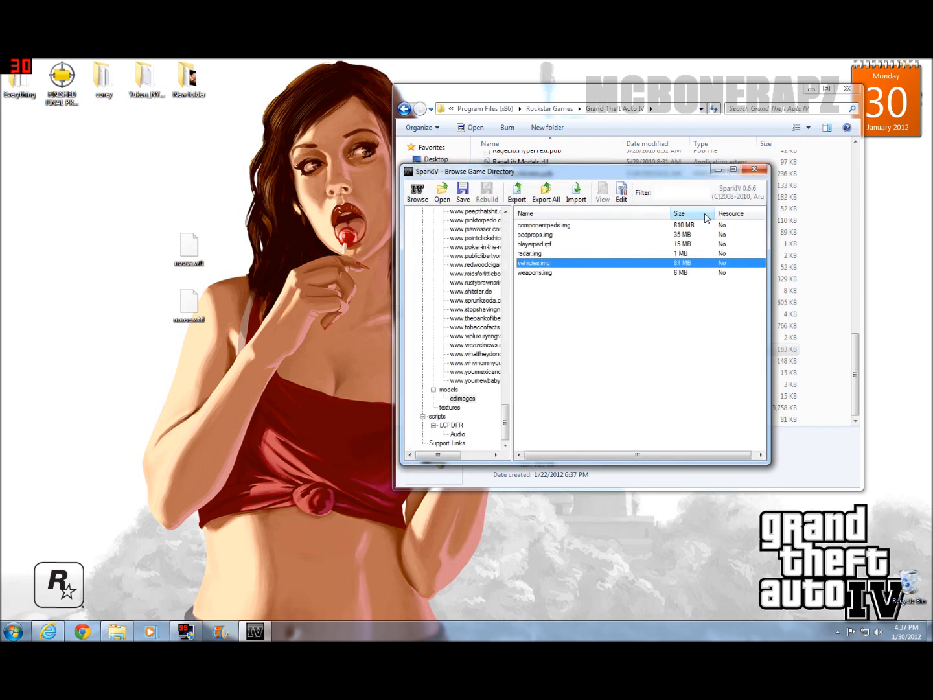
- Save the modified vehicles.img and close SparkIV
{"action": "left_click", "coordinate": [606, 248]}
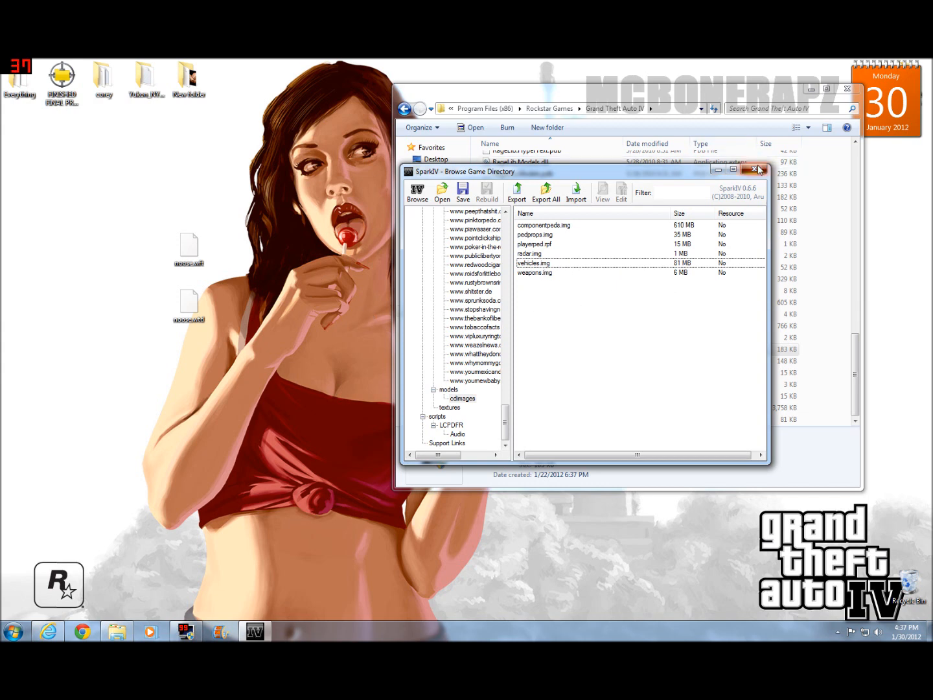
{"action": "left_click", "coordinate": [756, 170]}
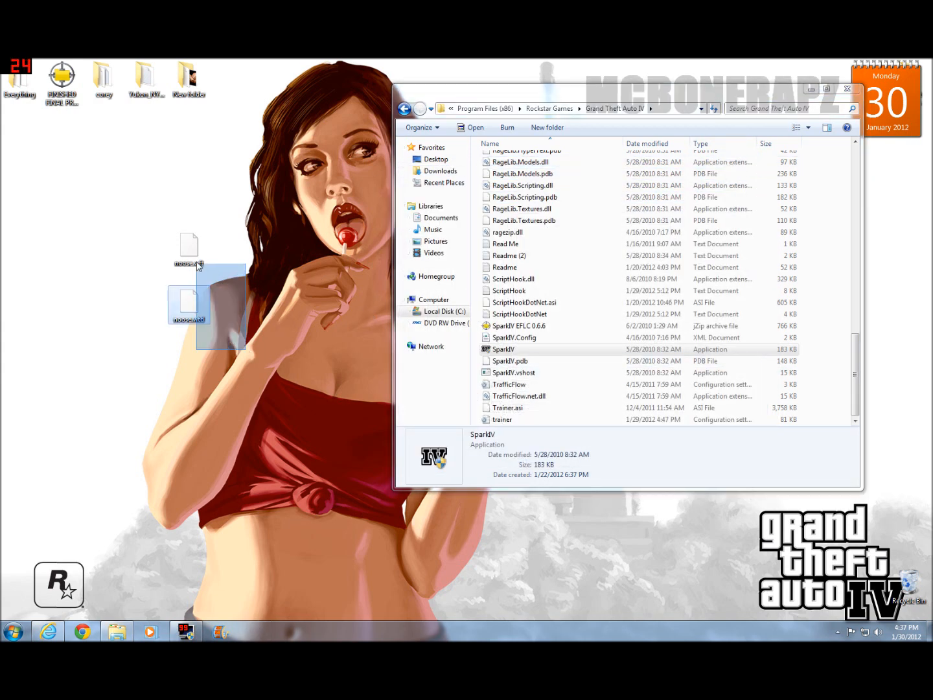